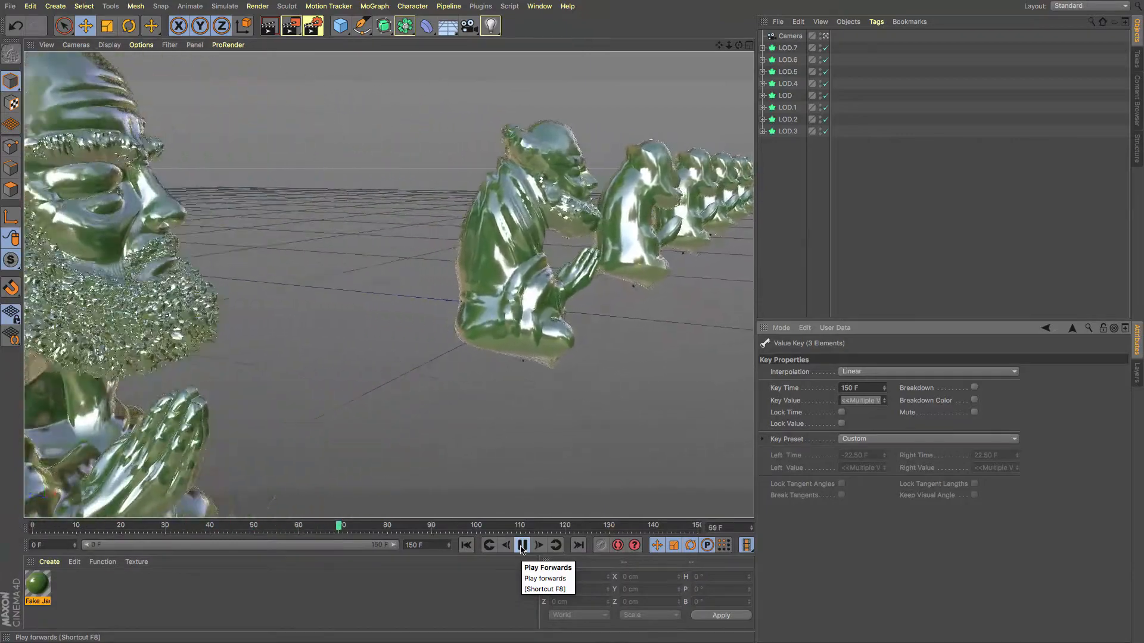
# - Step the sculpture through its subdivision levels up to level 6 and show its ZEN, Cloth and Hair layers
pyautogui.click(521, 545)
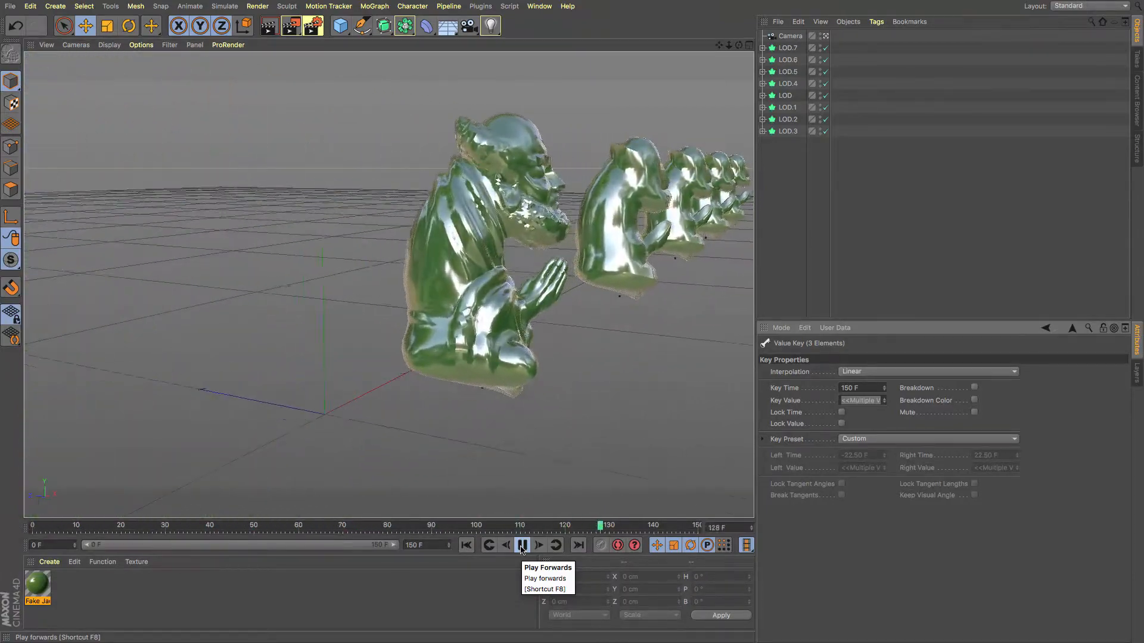
pyautogui.click(520, 546)
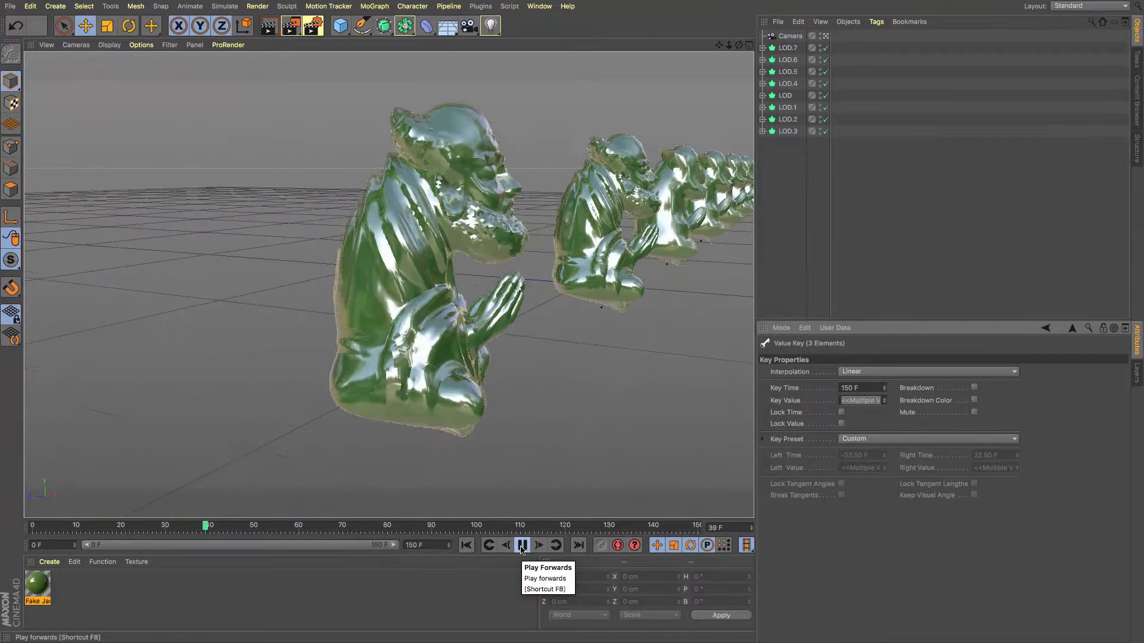
pyautogui.click(519, 546)
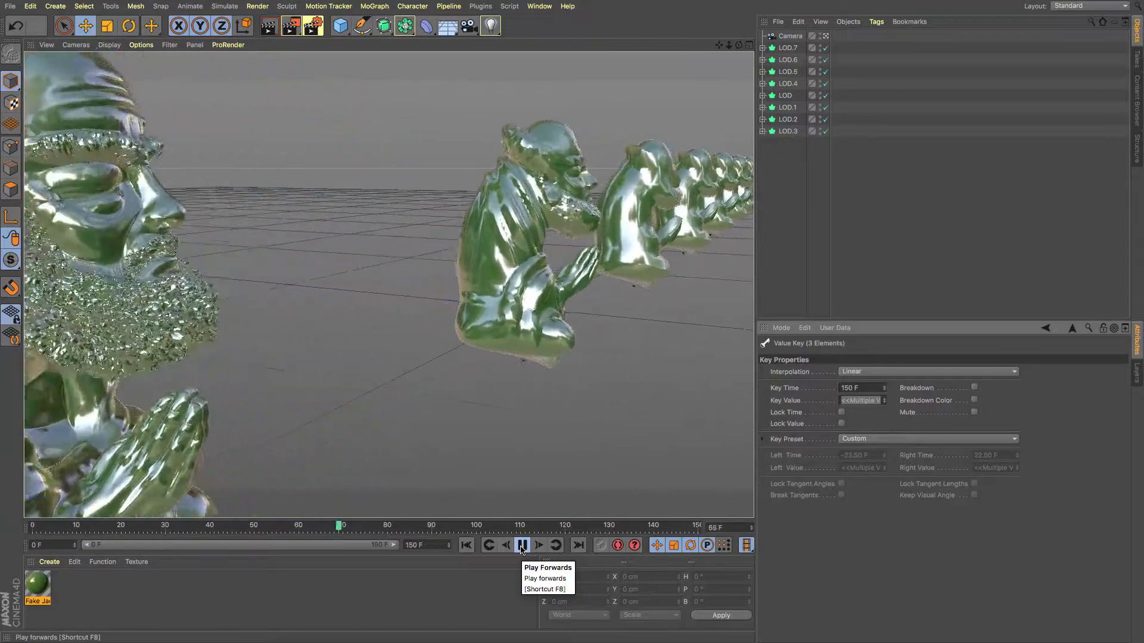
pyautogui.click(521, 546)
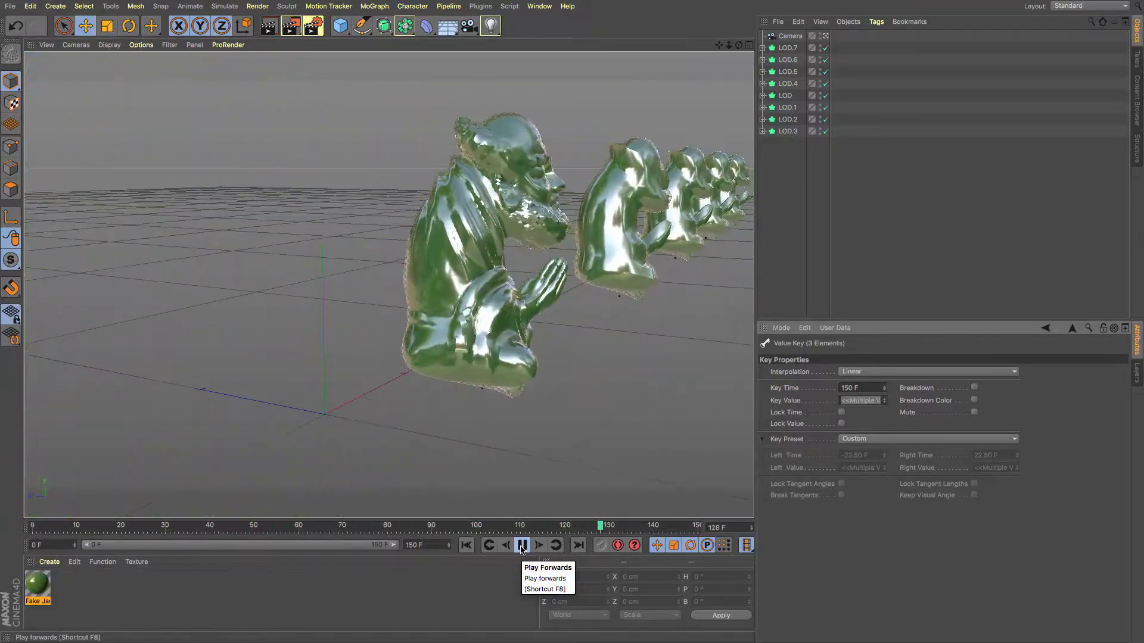
pyautogui.click(519, 546)
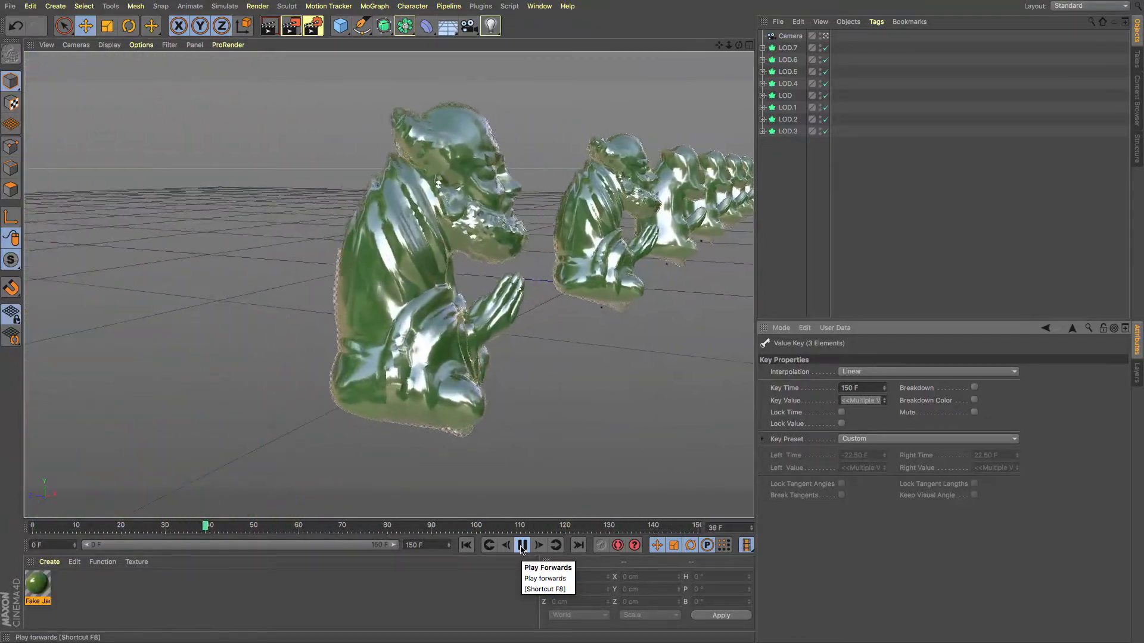
pyautogui.click(520, 545)
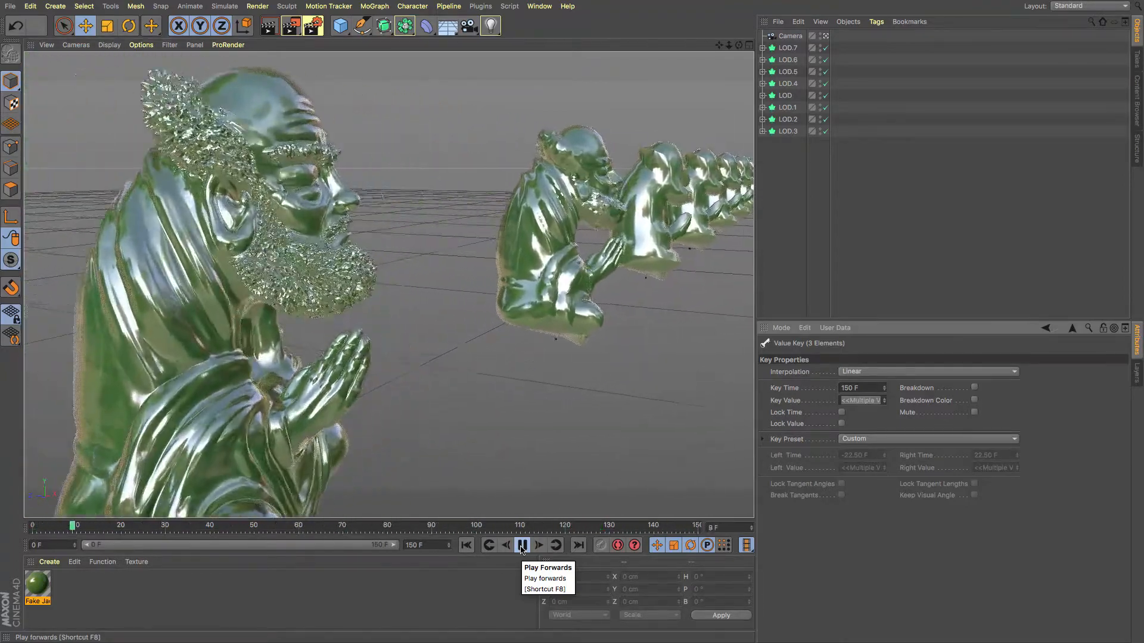
pyautogui.click(522, 546)
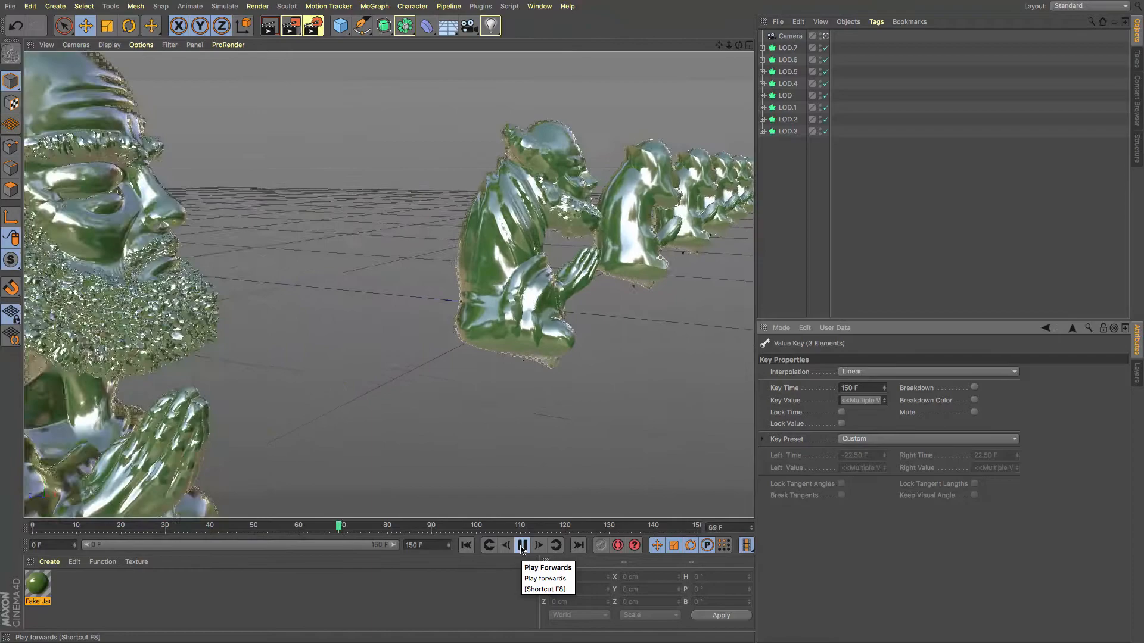
pyautogui.click(522, 545)
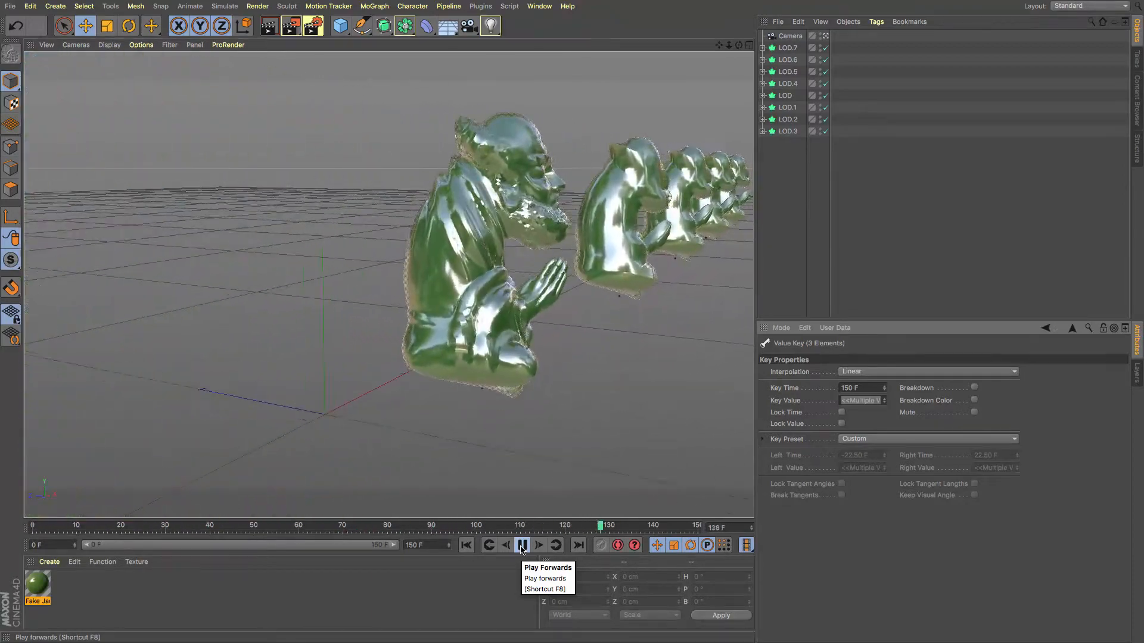
pyautogui.click(520, 546)
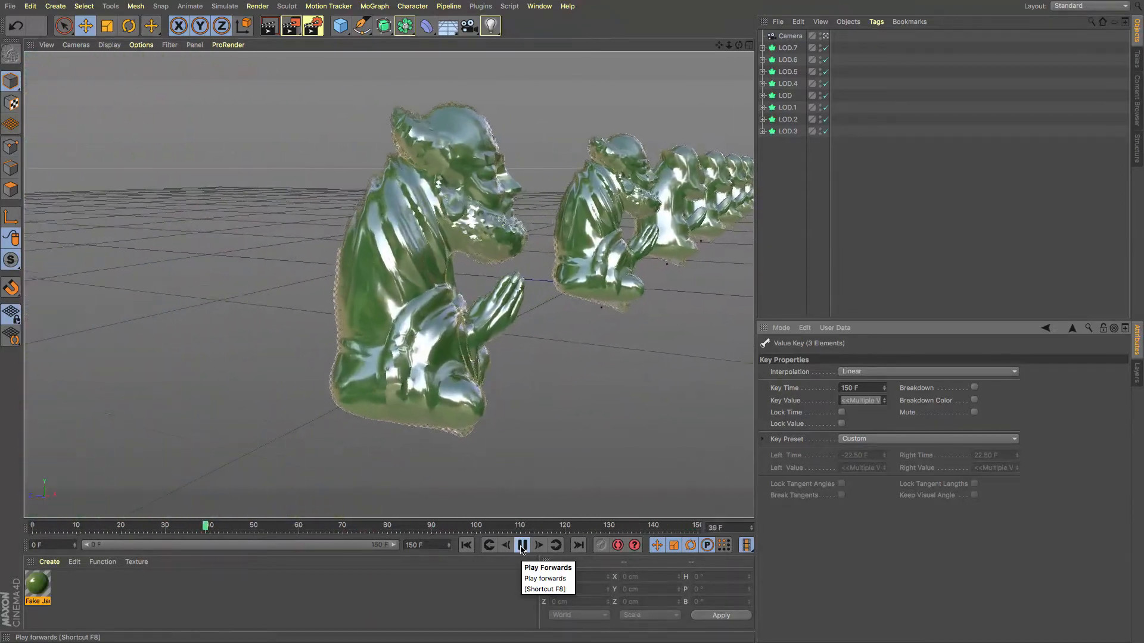
pyautogui.click(520, 546)
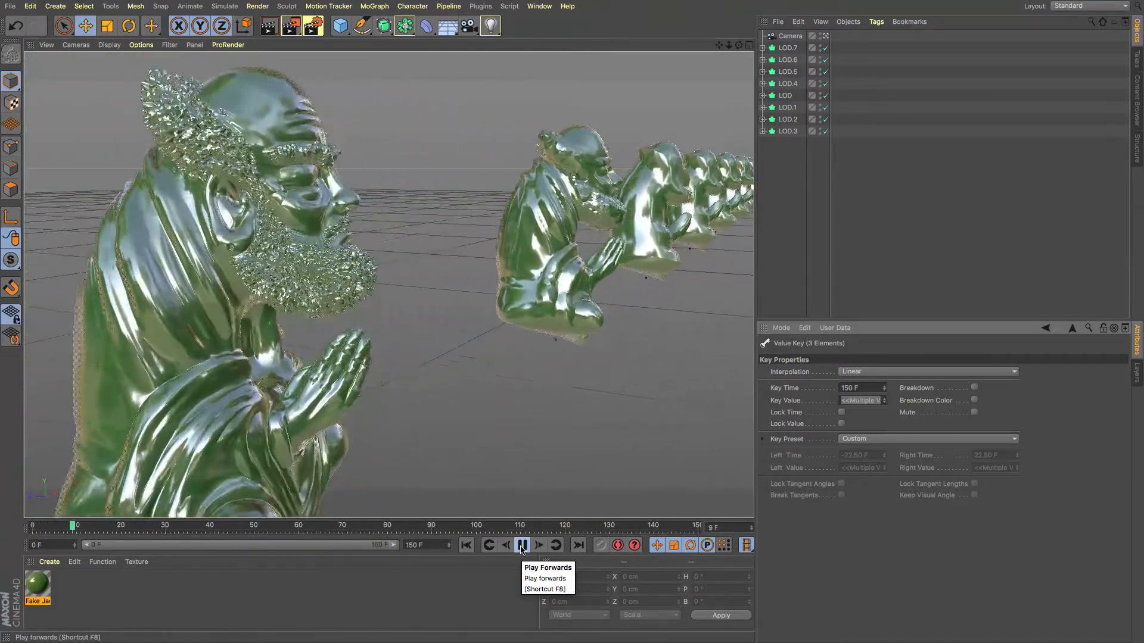
pyautogui.click(522, 546)
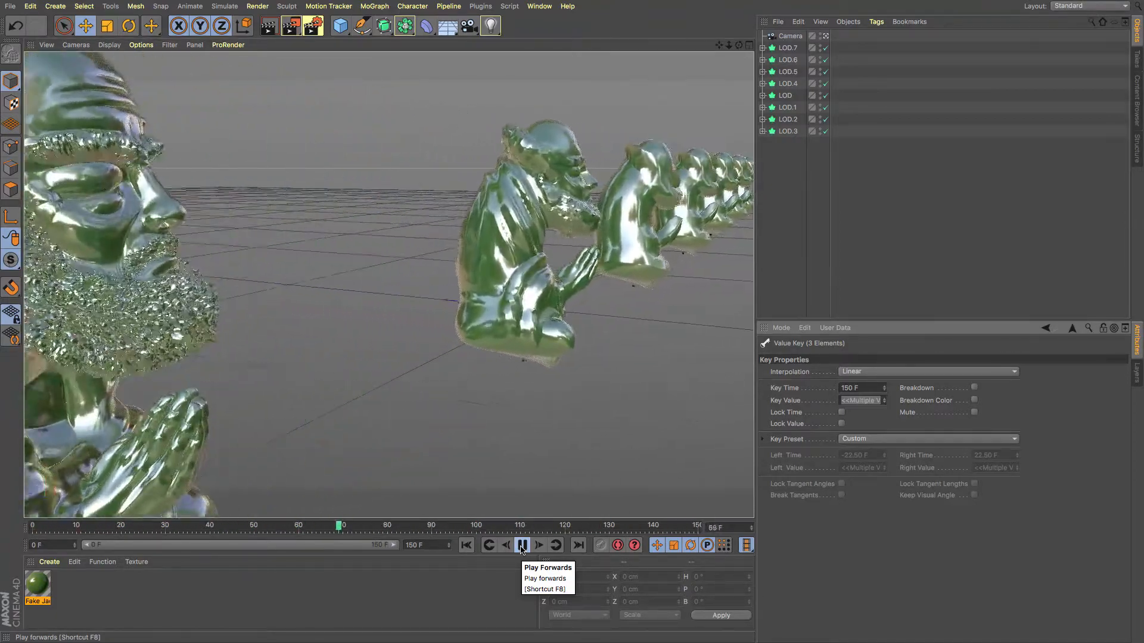
pyautogui.click(515, 545)
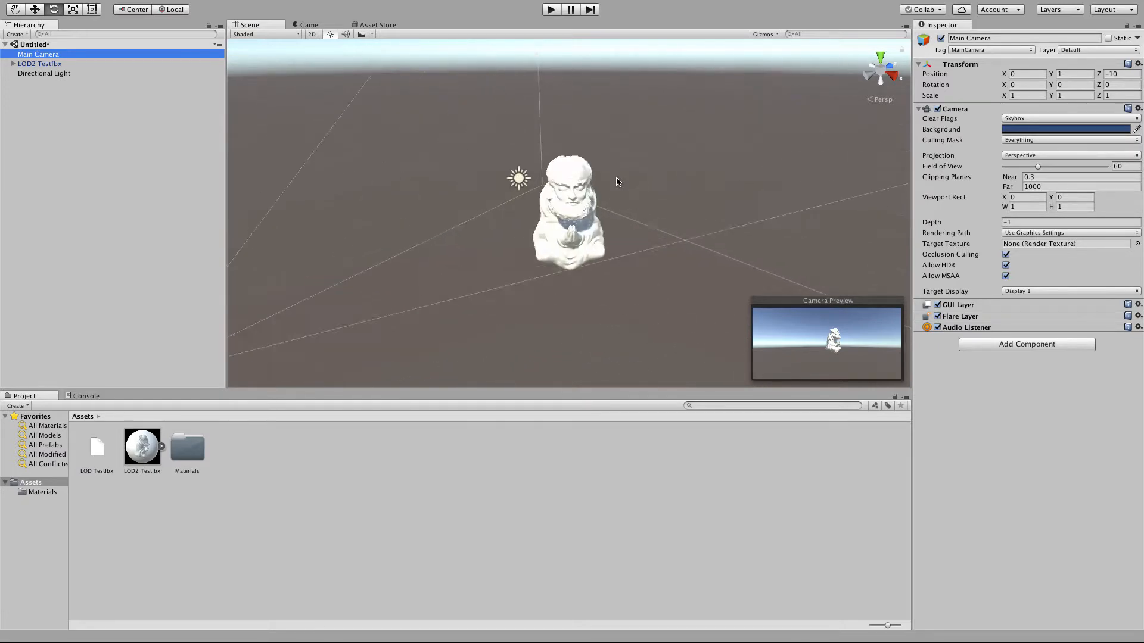
pyautogui.click(42, 64)
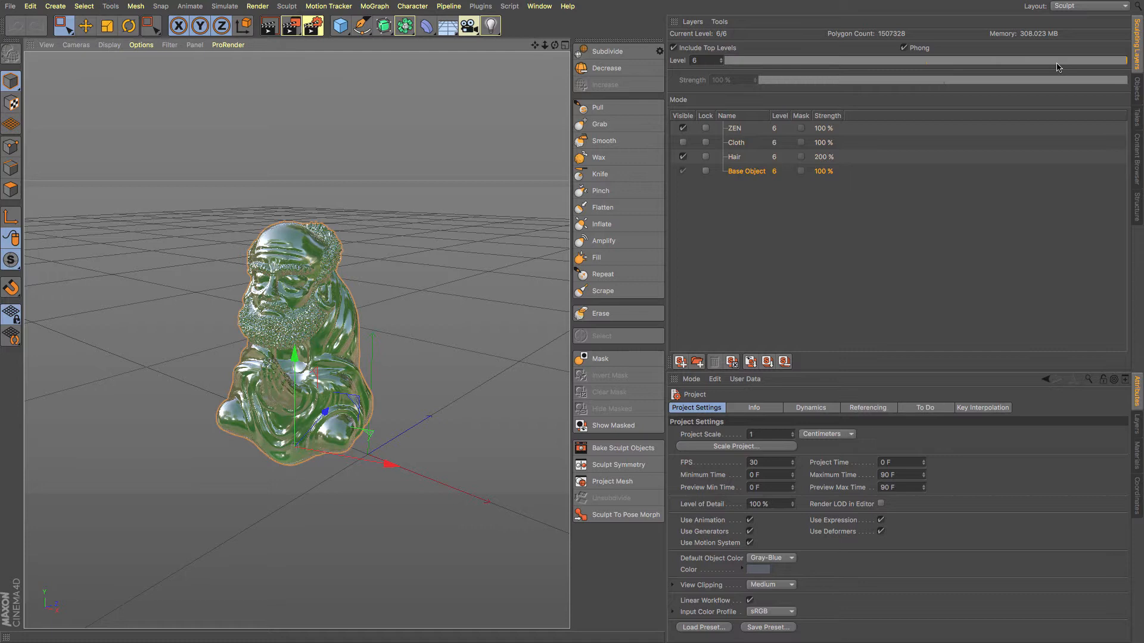
pyautogui.moveTo(974, 79)
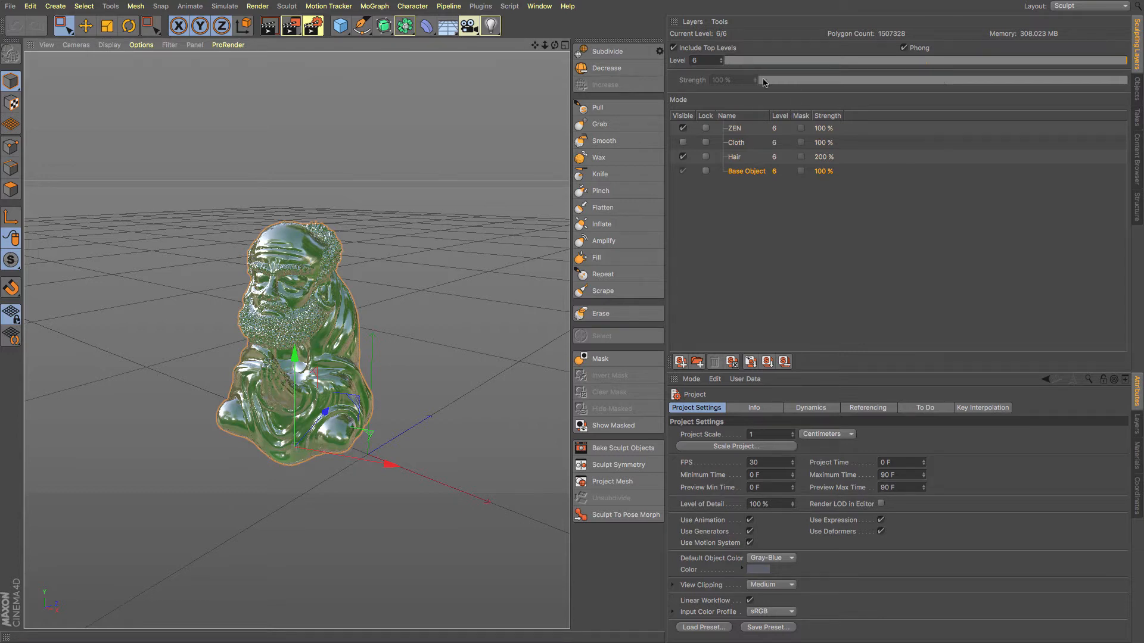
# - Create a polygon copy of the sculpture for every level, Sculpture_Layer(0) to (6)
pyautogui.click(719, 21)
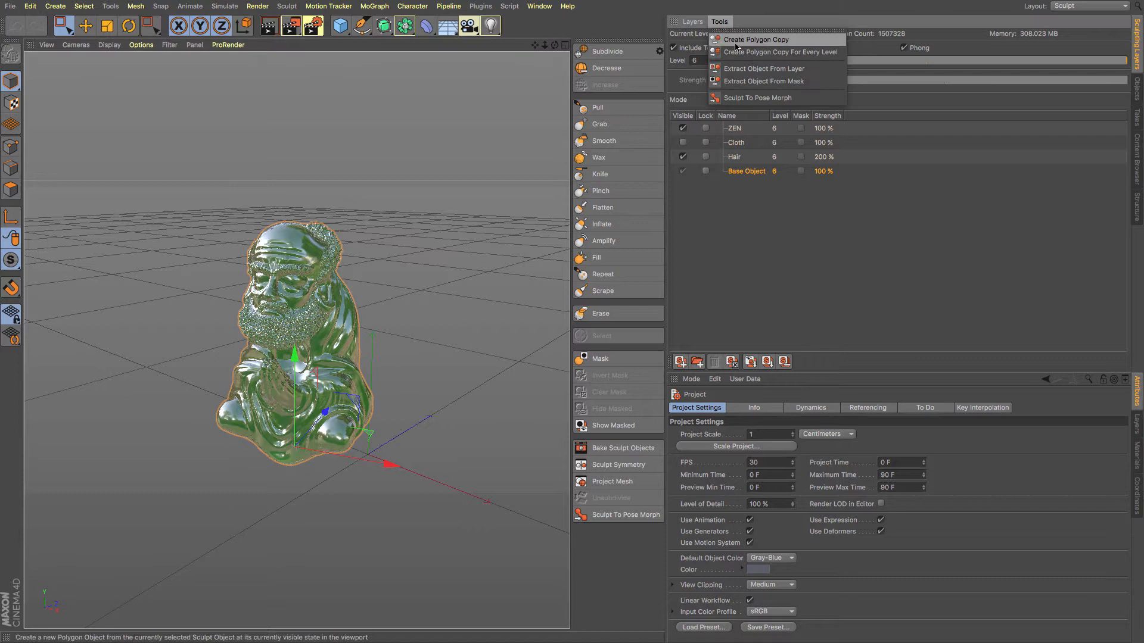
pyautogui.click(745, 39)
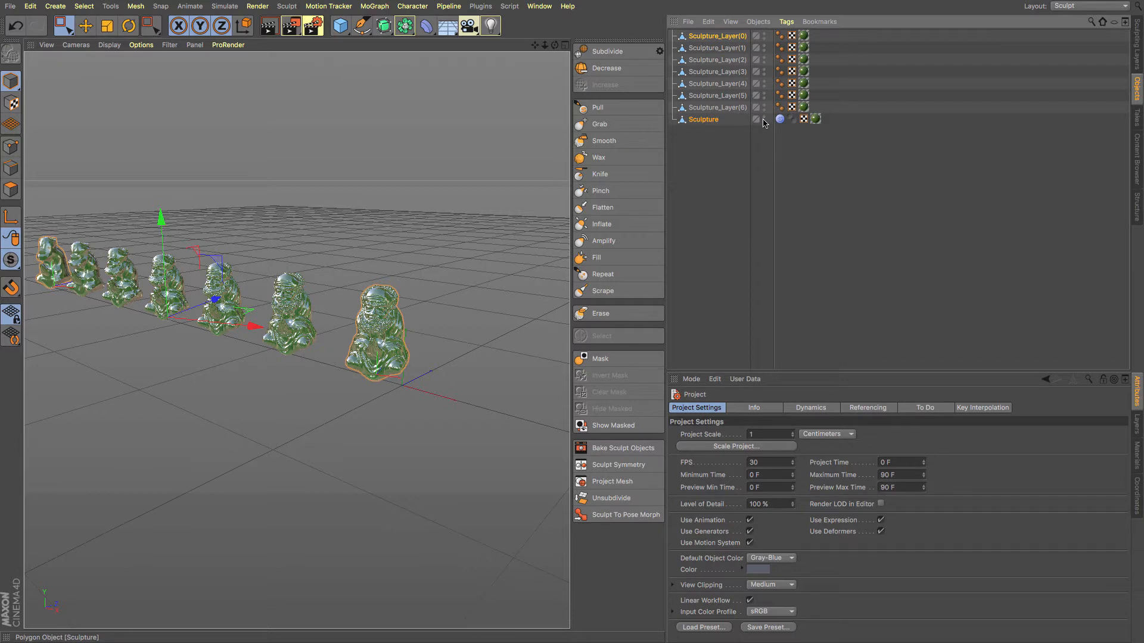
# - Select only the Sculpture_Layer(0), (6) and (3) copies in the Object Manager
pyautogui.click(717, 35)
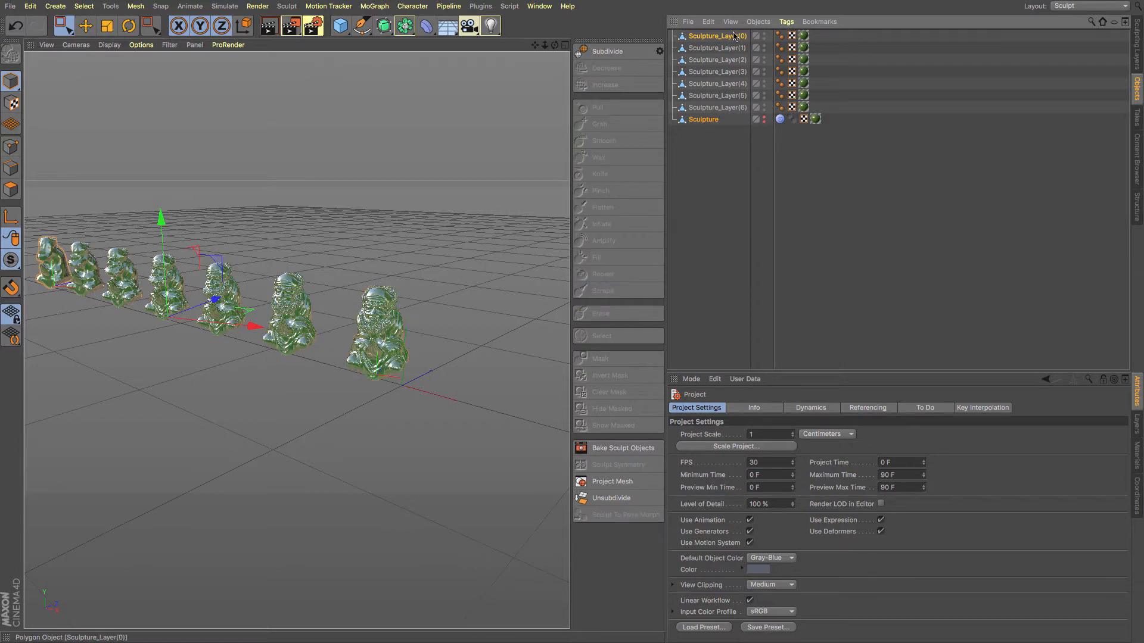
pyautogui.click(714, 36)
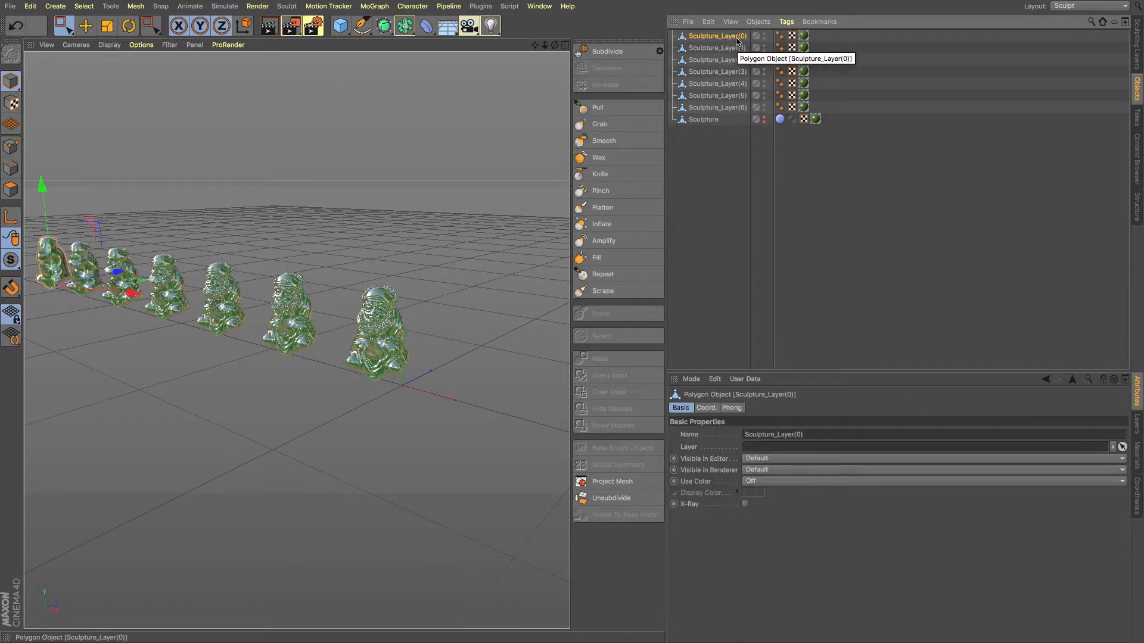
pyautogui.moveTo(739, 109)
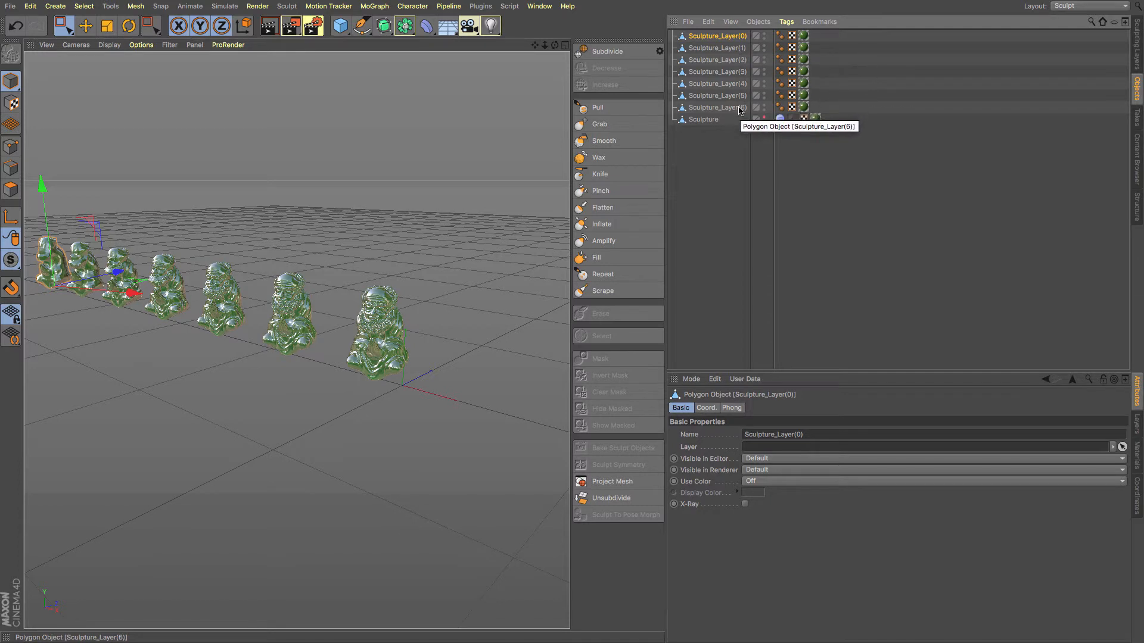
pyautogui.click(716, 72)
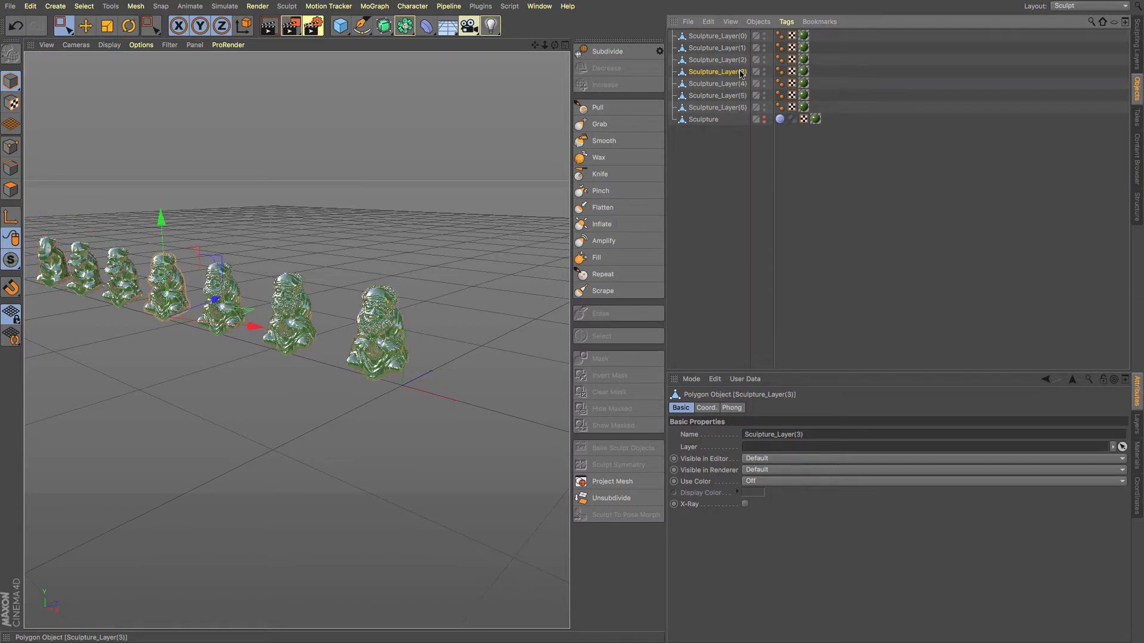
pyautogui.click(721, 47)
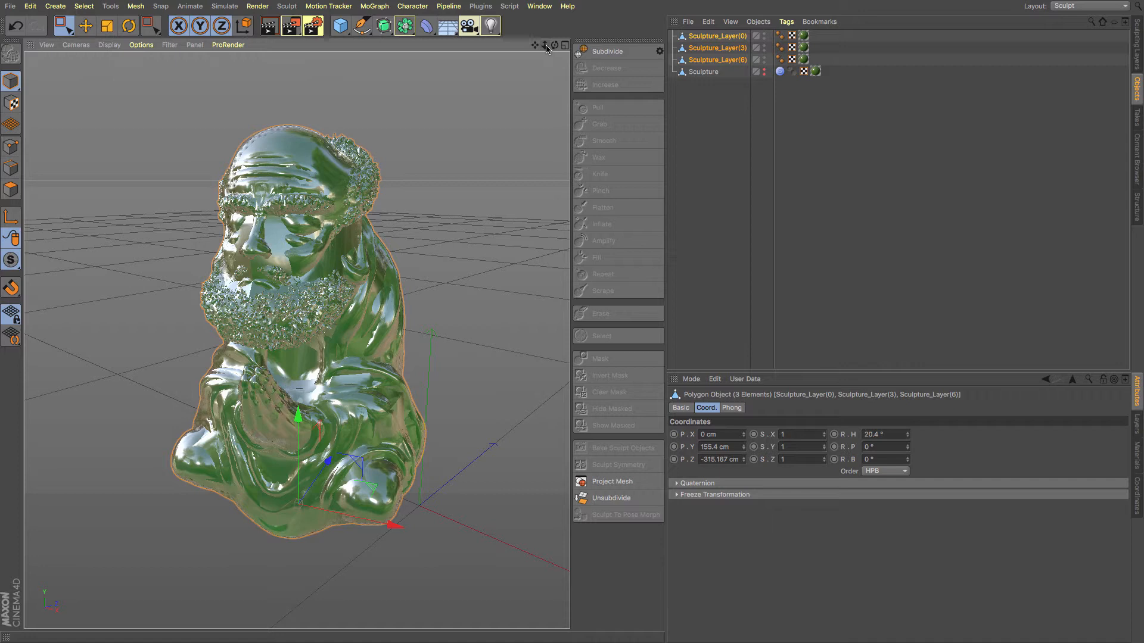
# - Wrap the three copies in a new LOD object from Generators and view its Object settings
pyautogui.click(403, 25)
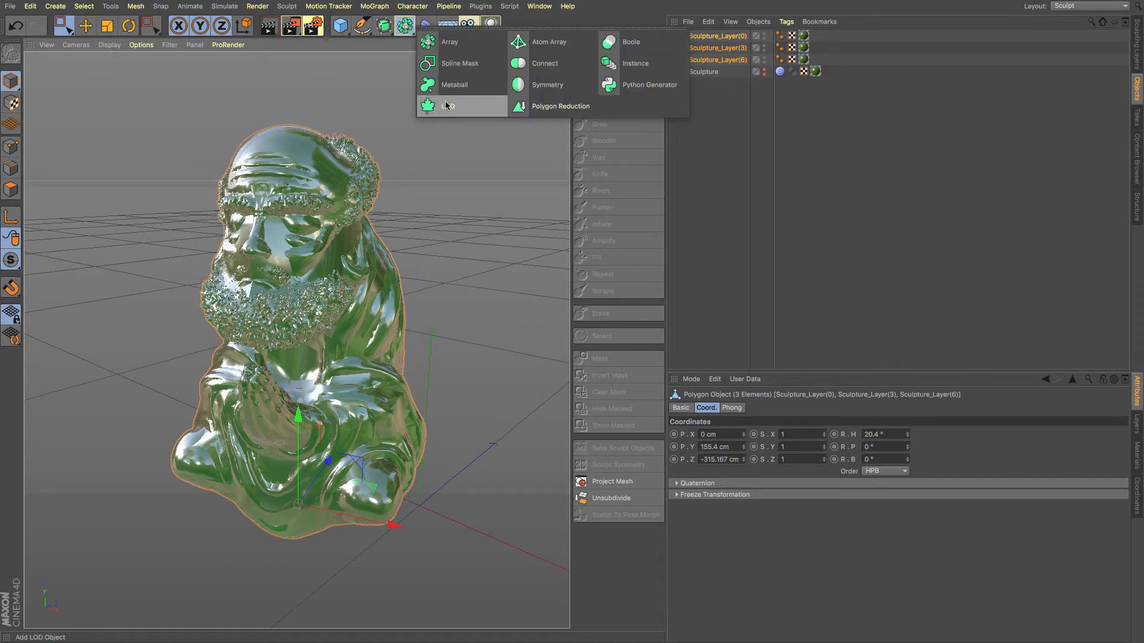
pyautogui.click(427, 104)
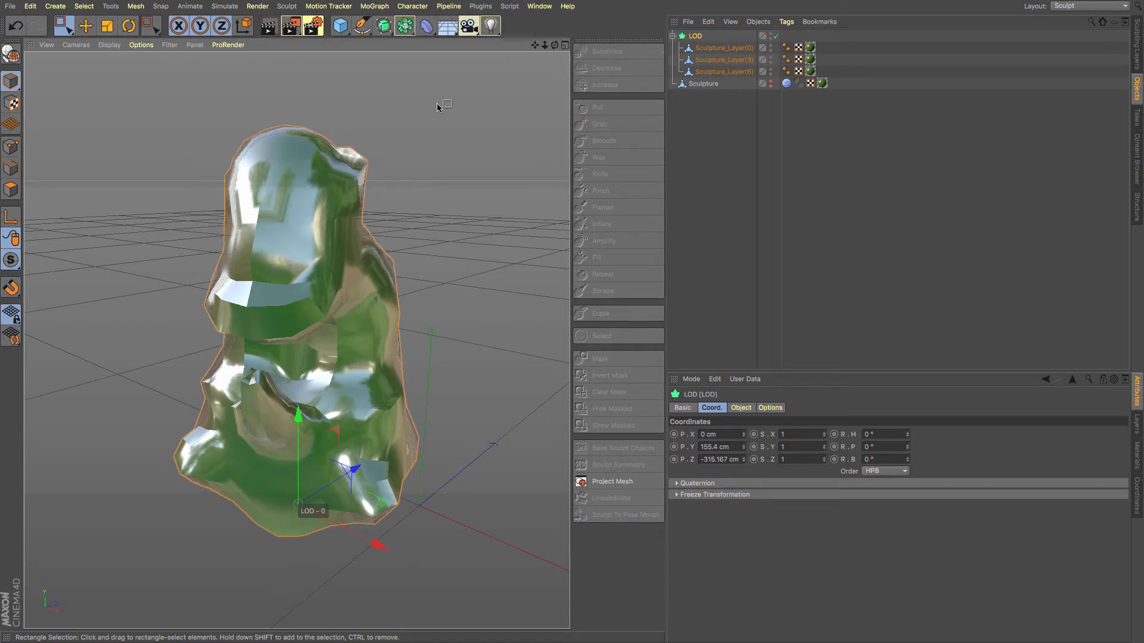
pyautogui.click(724, 48)
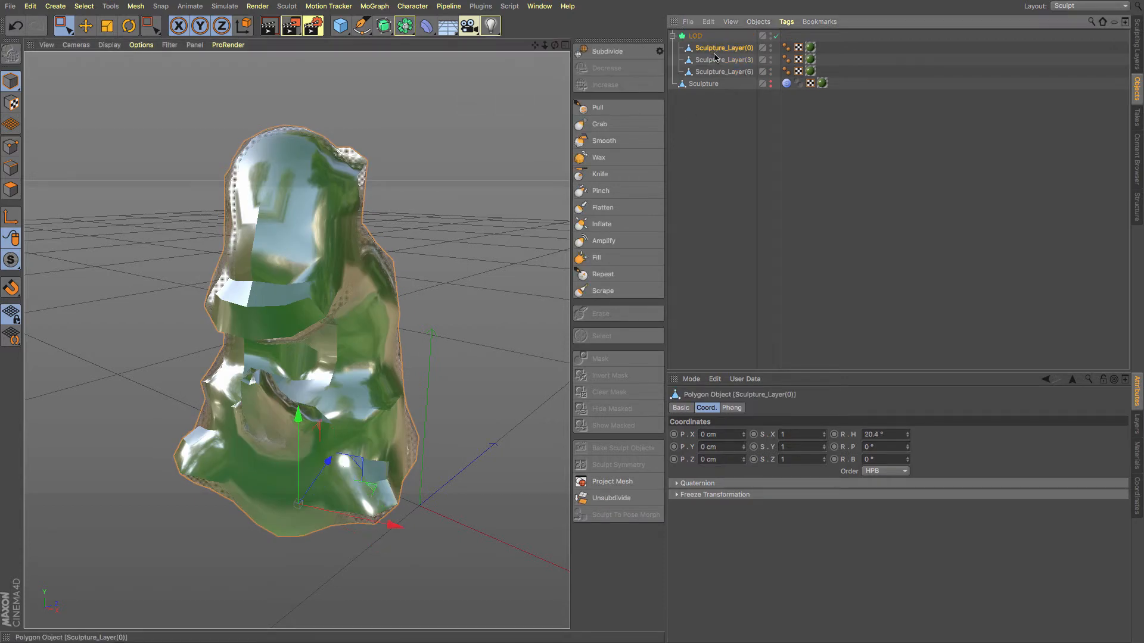
pyautogui.click(695, 35)
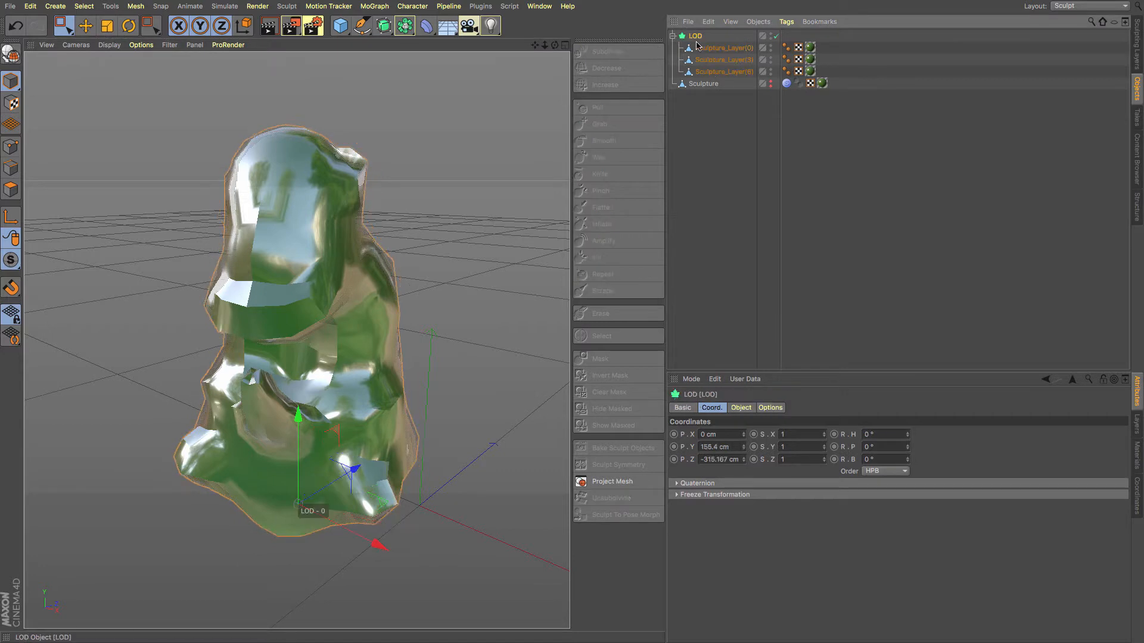
pyautogui.click(741, 407)
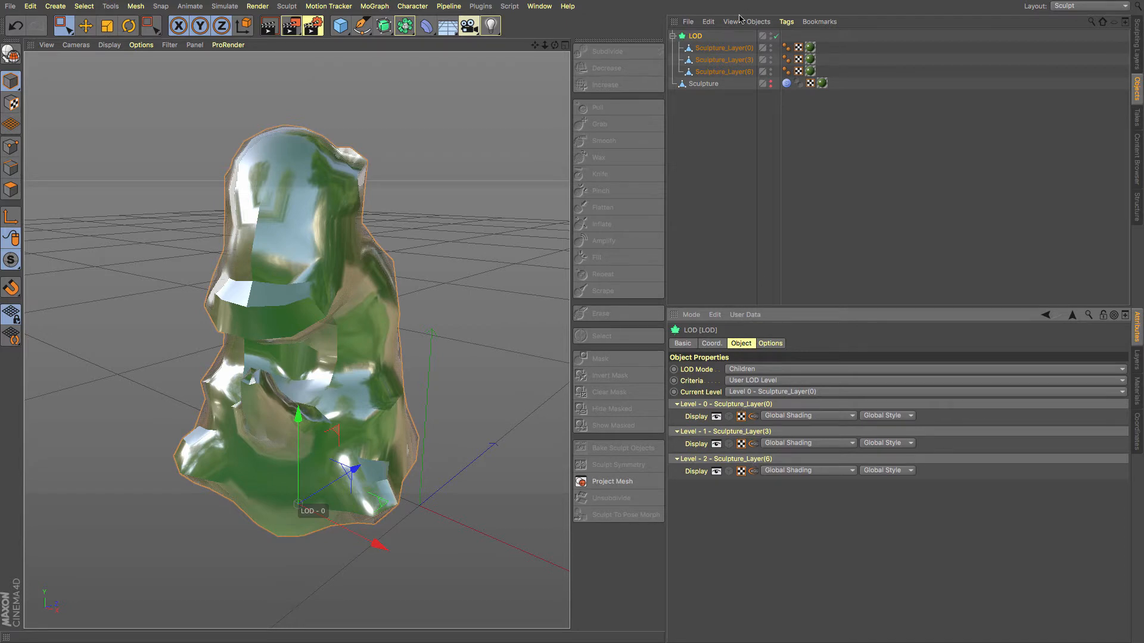
pyautogui.click(725, 48)
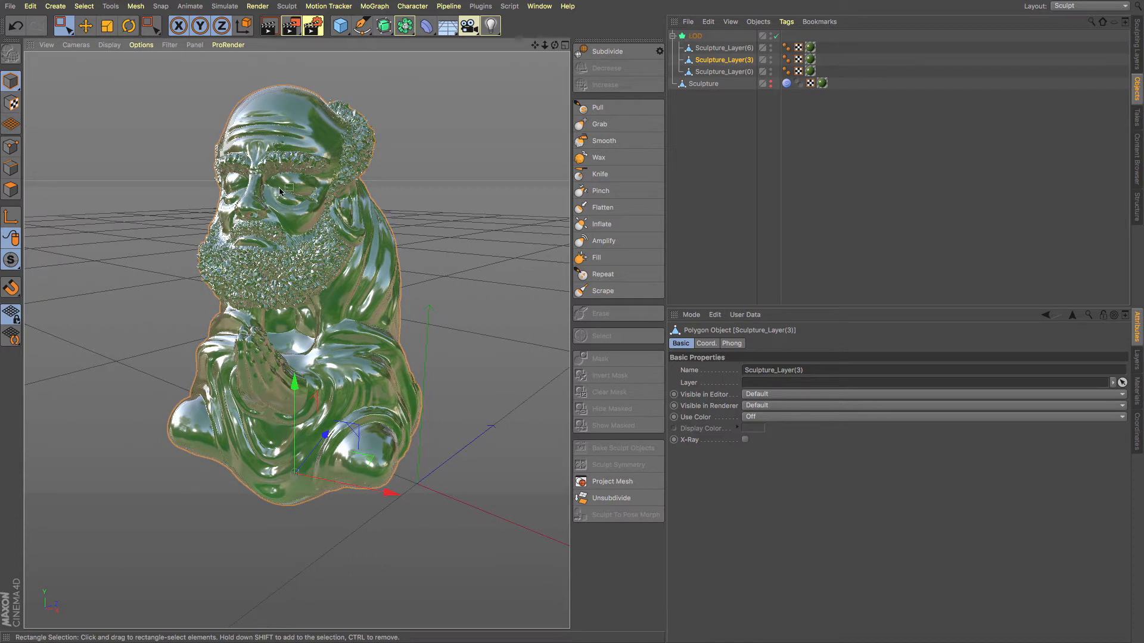
# - Set the LOD object's Criteria to Camera Distance so levels switch by distance
pyautogui.click(722, 48)
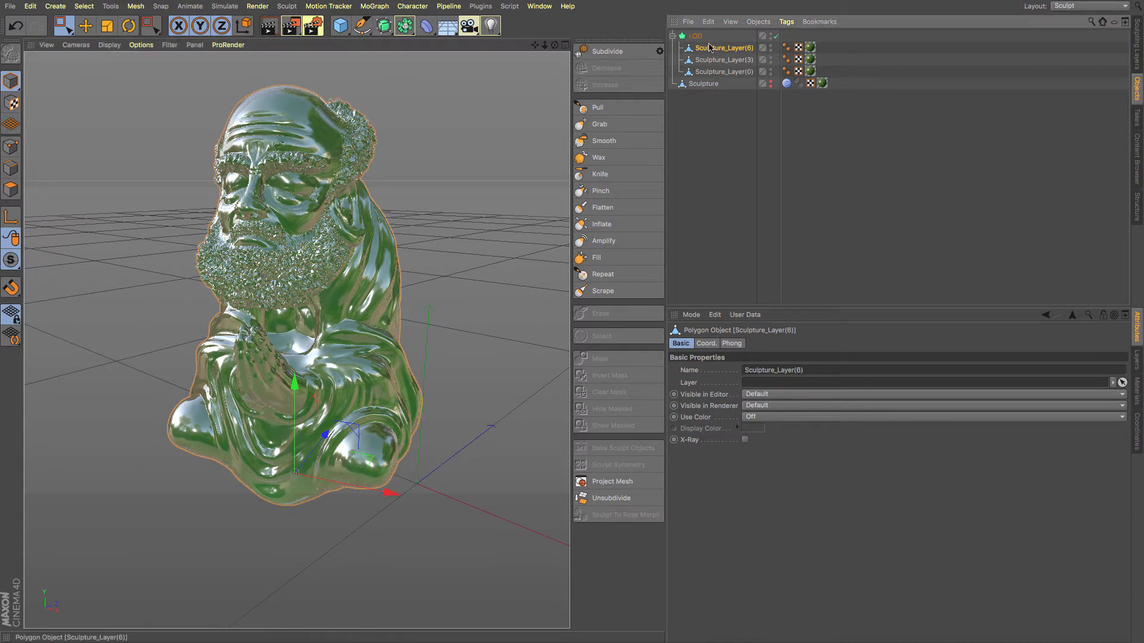
pyautogui.click(694, 36)
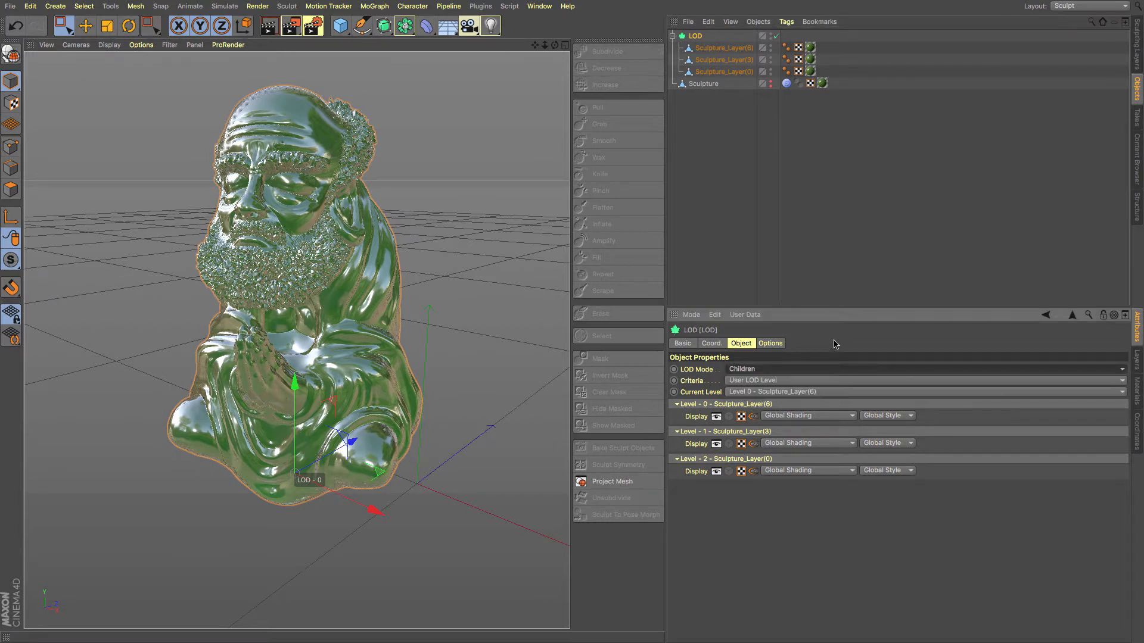
pyautogui.moveTo(748, 436)
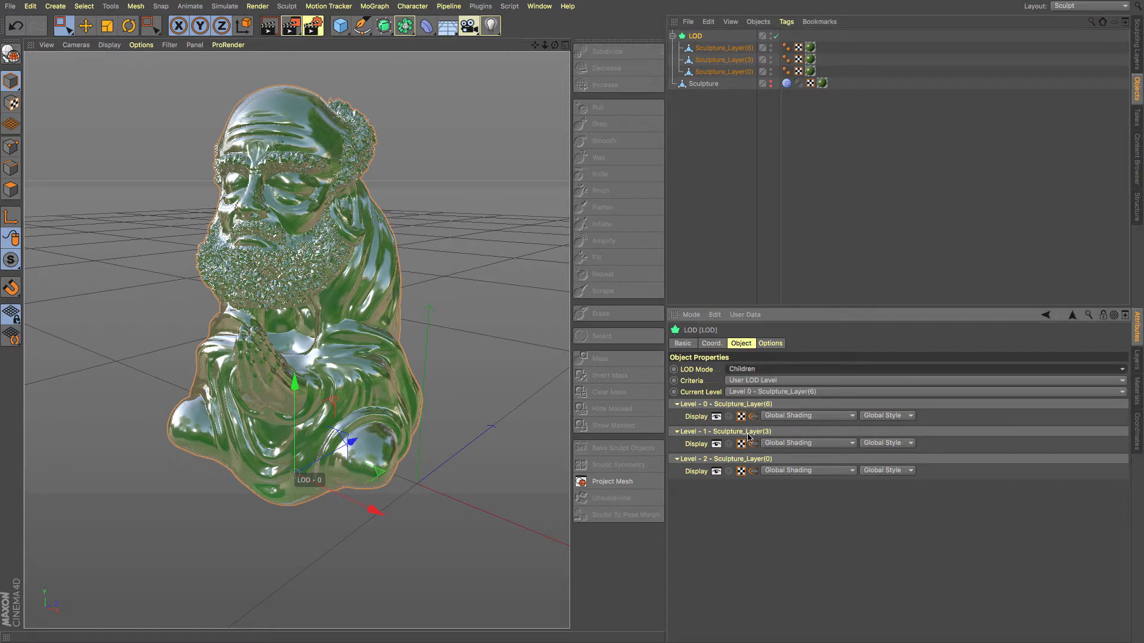
pyautogui.click(924, 380)
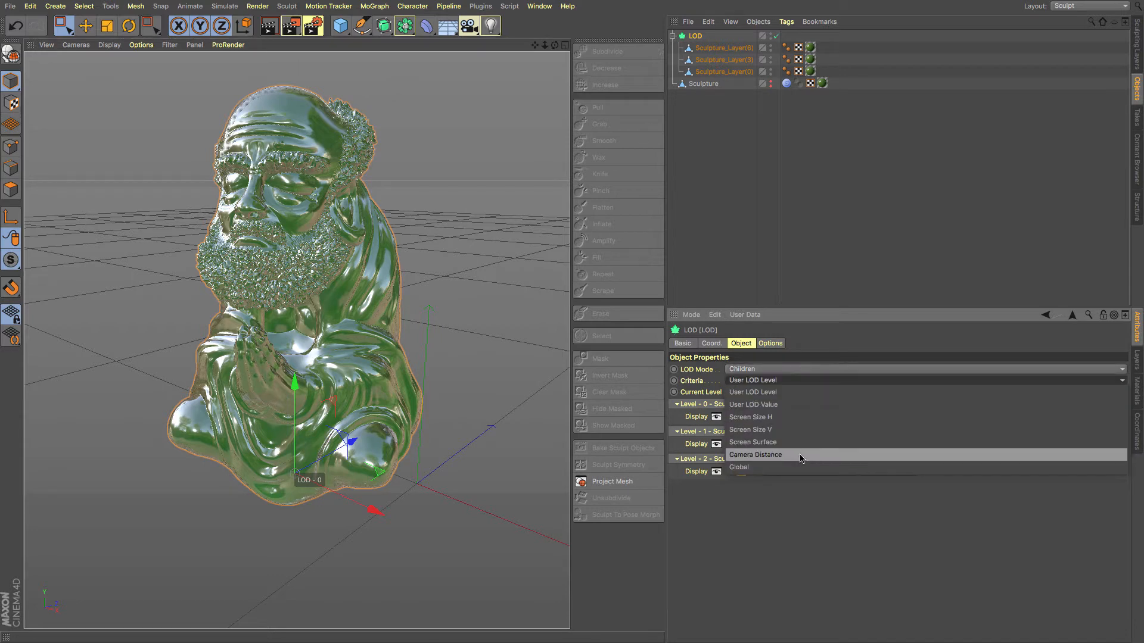
pyautogui.click(755, 455)
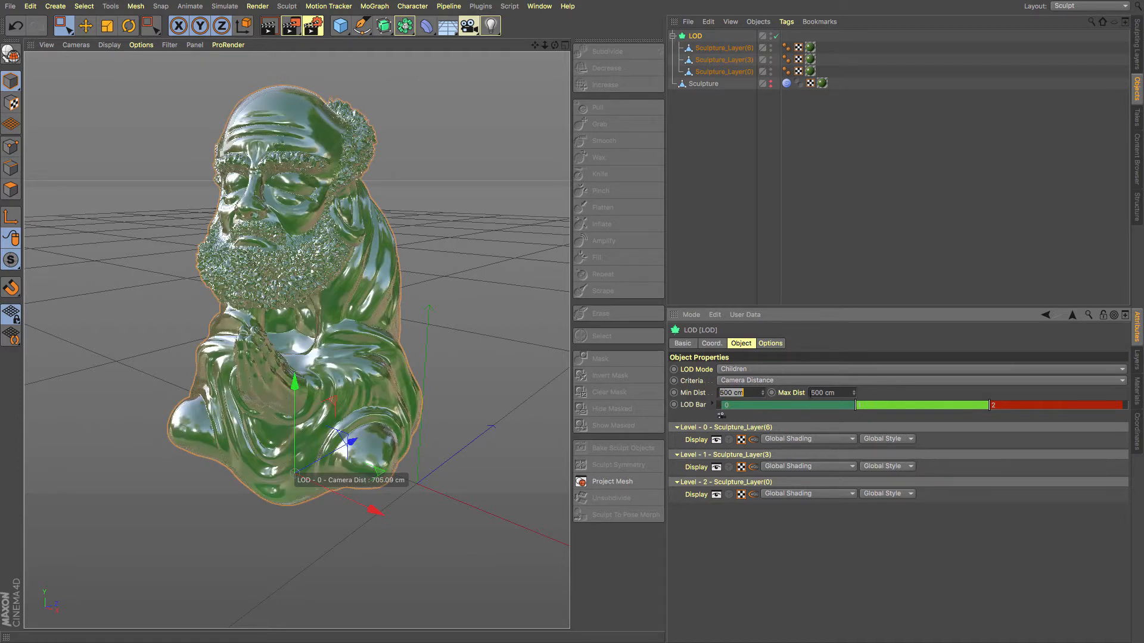
# - Raise Max Dist to 2500 cm and drag the LOD Bar dividers to push the lower-detail thresholds farther out
pyautogui.click(824, 393)
pyautogui.write('2500')
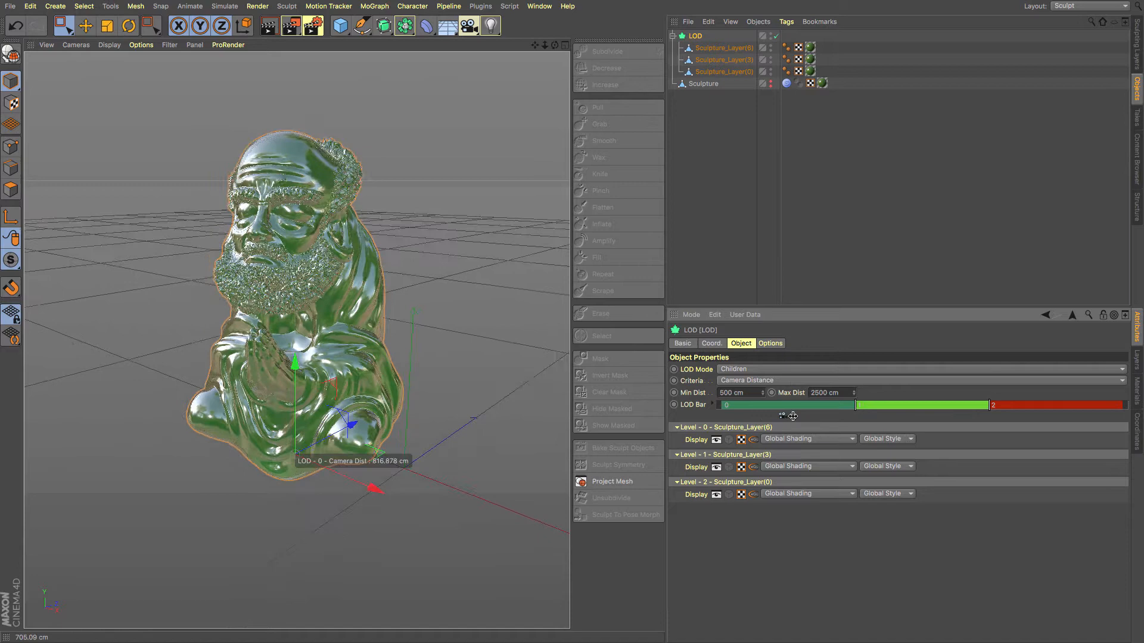
pyautogui.moveTo(792, 405); pyautogui.dragTo(917, 417)
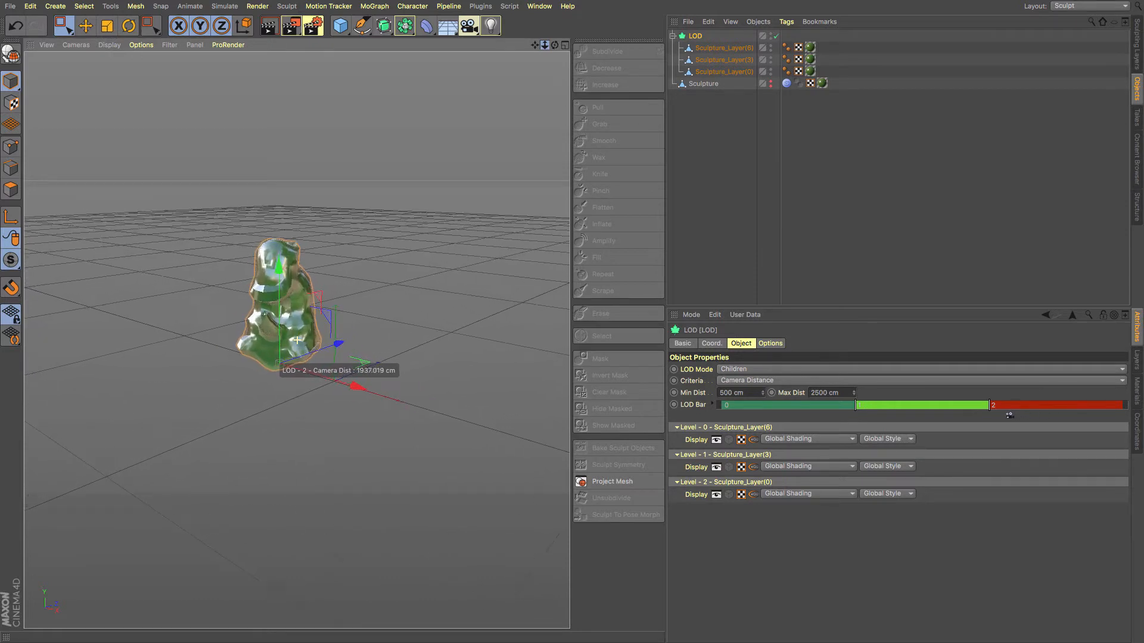
pyautogui.moveTo(1009, 415); pyautogui.dragTo(980, 409)
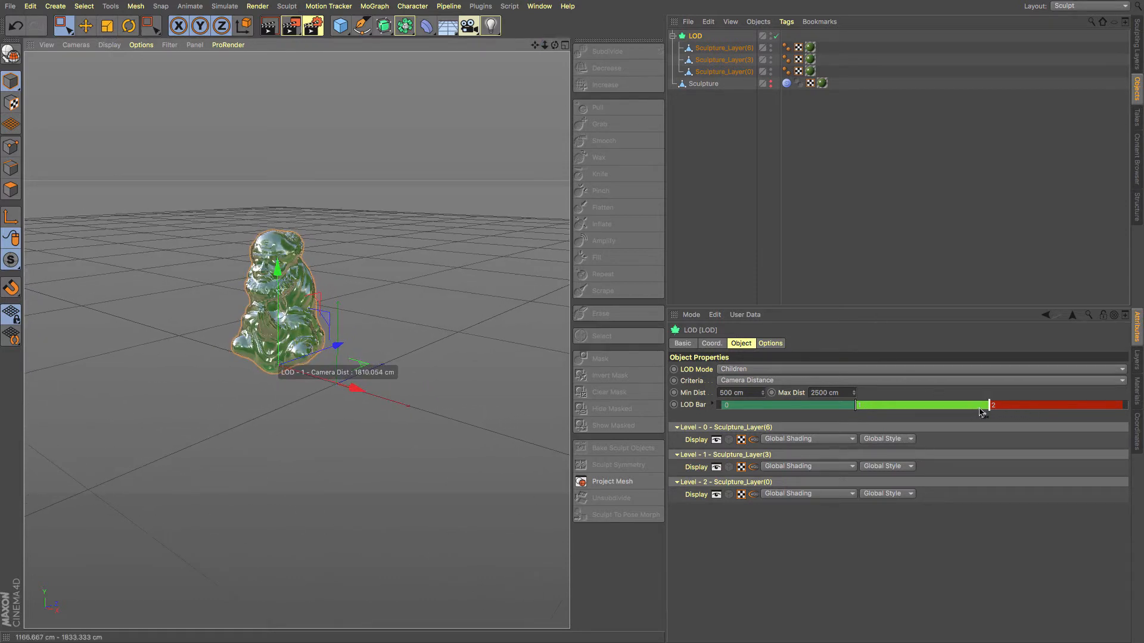
pyautogui.moveTo(992, 405); pyautogui.dragTo(1051, 405)
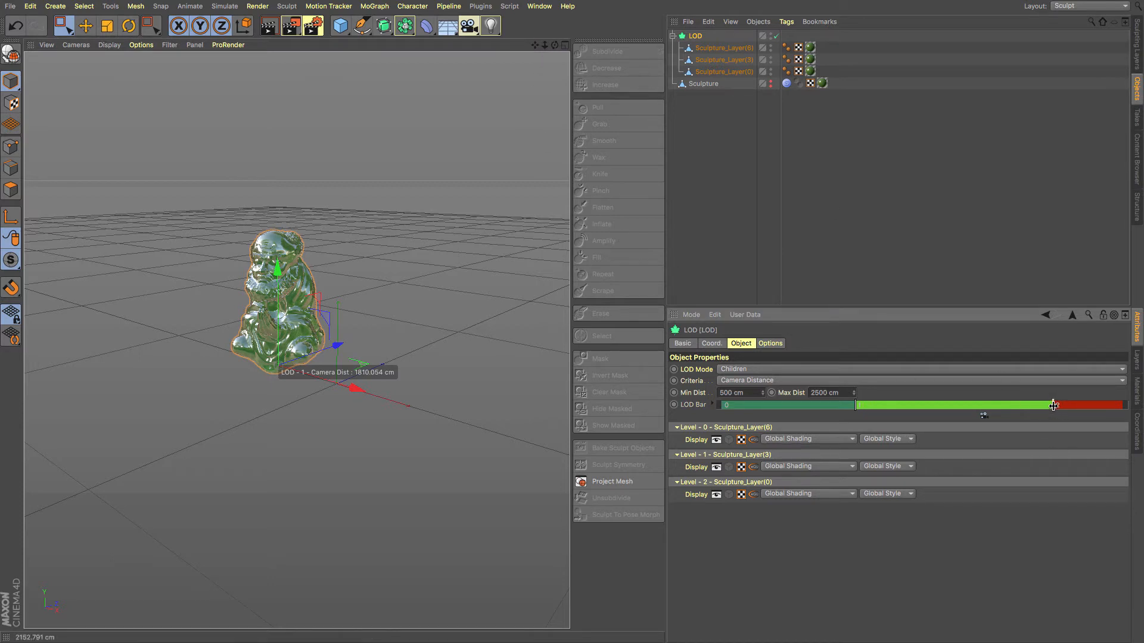
pyautogui.moveTo(1051, 405); pyautogui.dragTo(1057, 405)
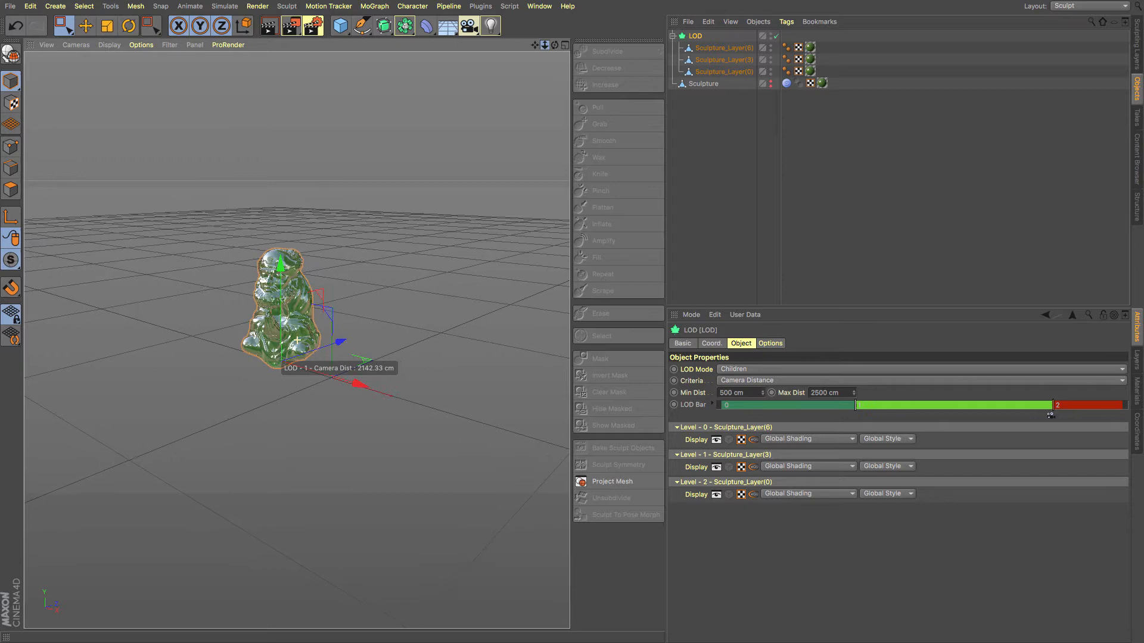
pyautogui.moveTo(1048, 414); pyautogui.dragTo(1083, 414)
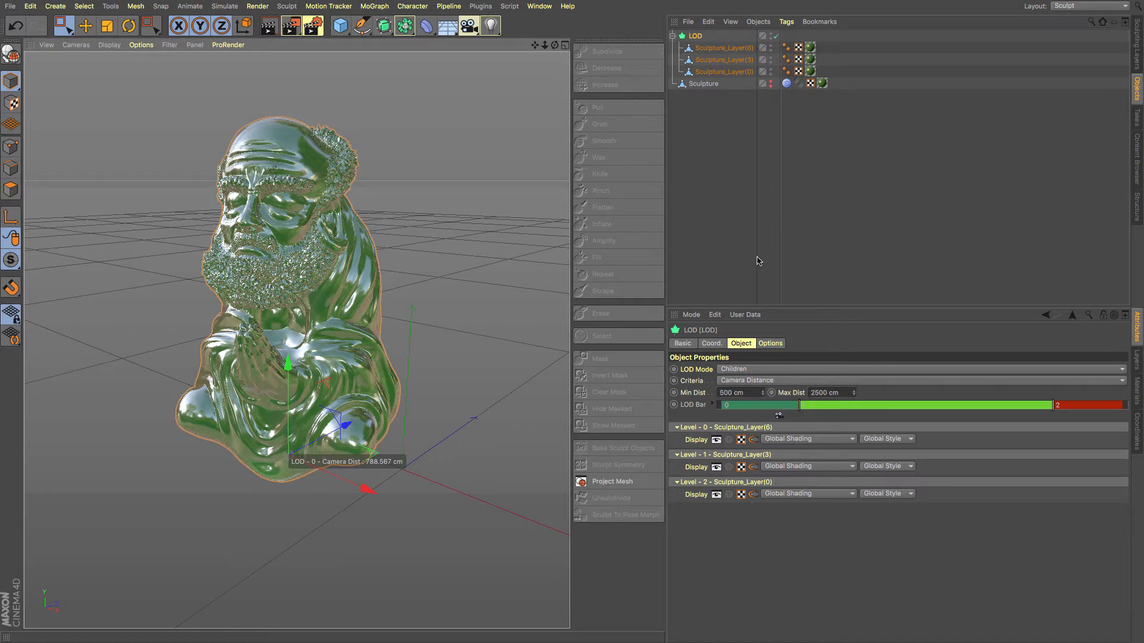
pyautogui.moveTo(835, 367)
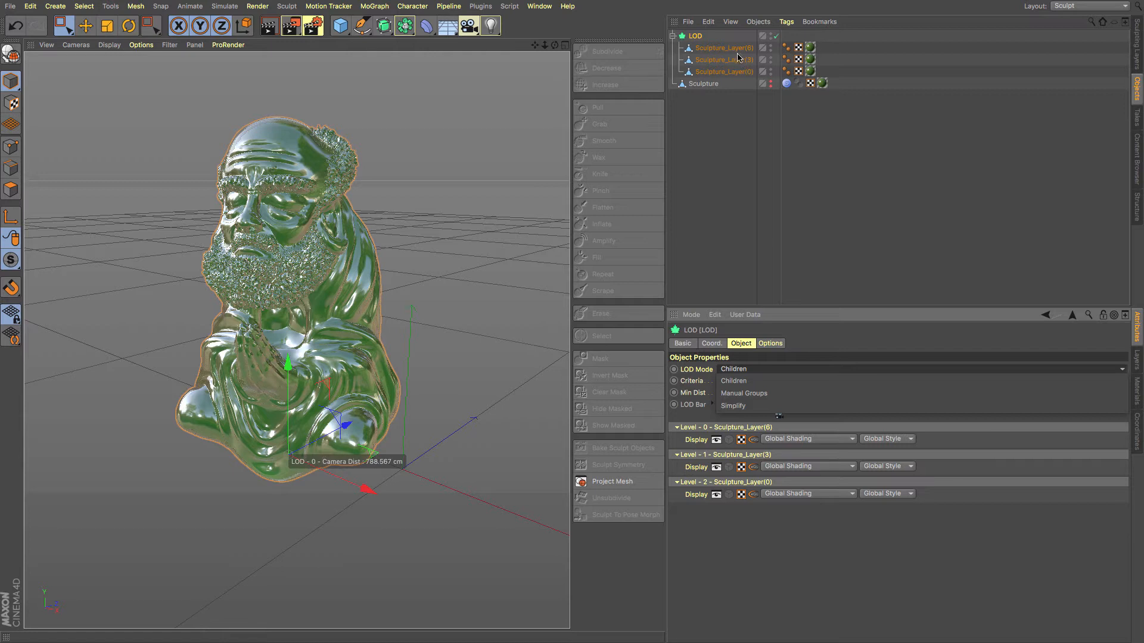
pyautogui.moveTo(738, 77)
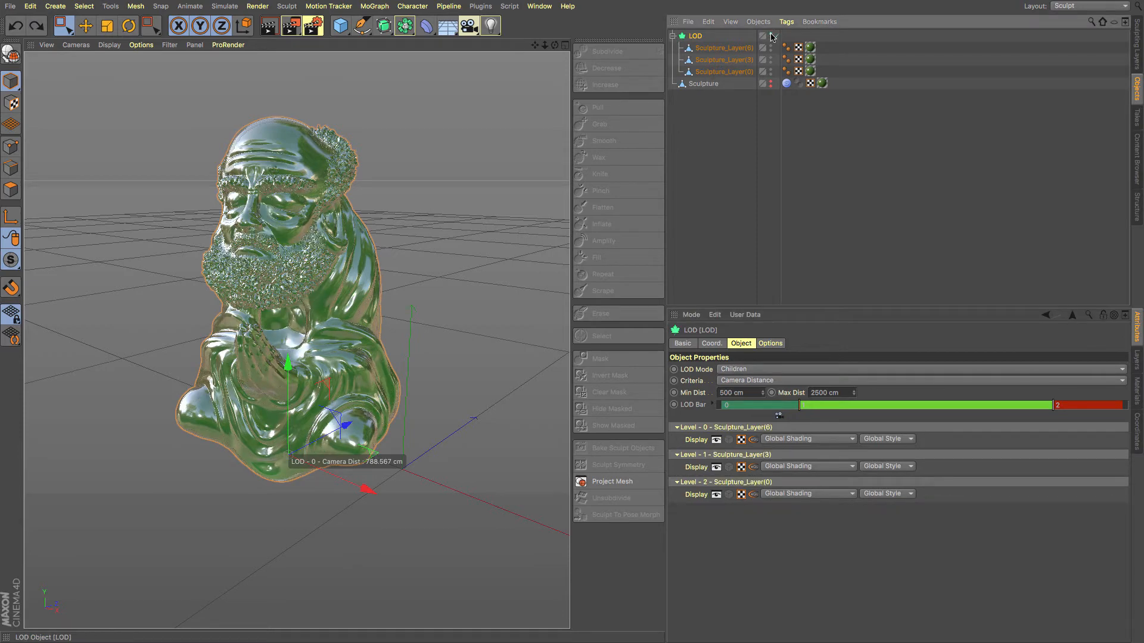
# - Disable the first LOD object with its enable checkmark, leaving LOD Mode on Children
pyautogui.click(703, 83)
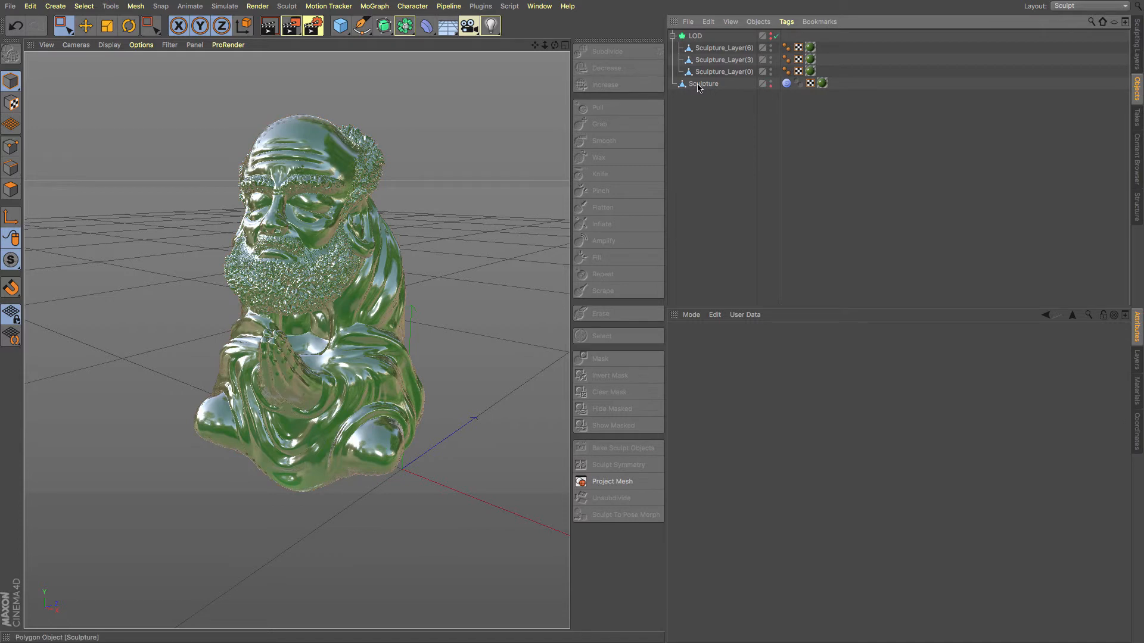
# - Put the original Sculpture under a new LOD object set to Simplify mode with Camera Distance criteria
pyautogui.click(703, 84)
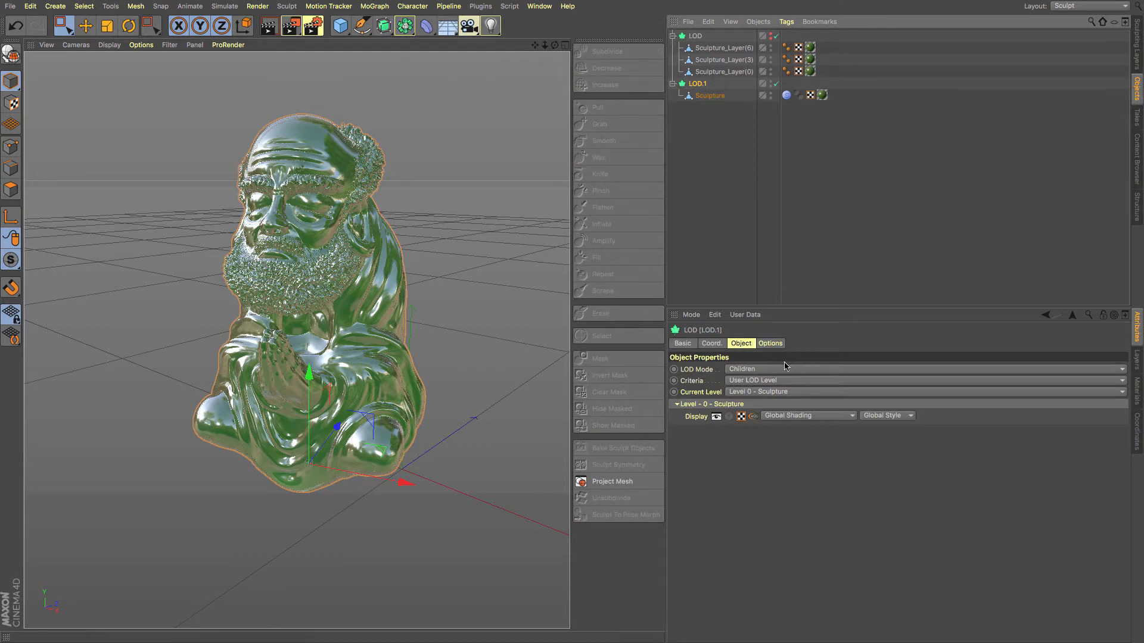
pyautogui.click(922, 370)
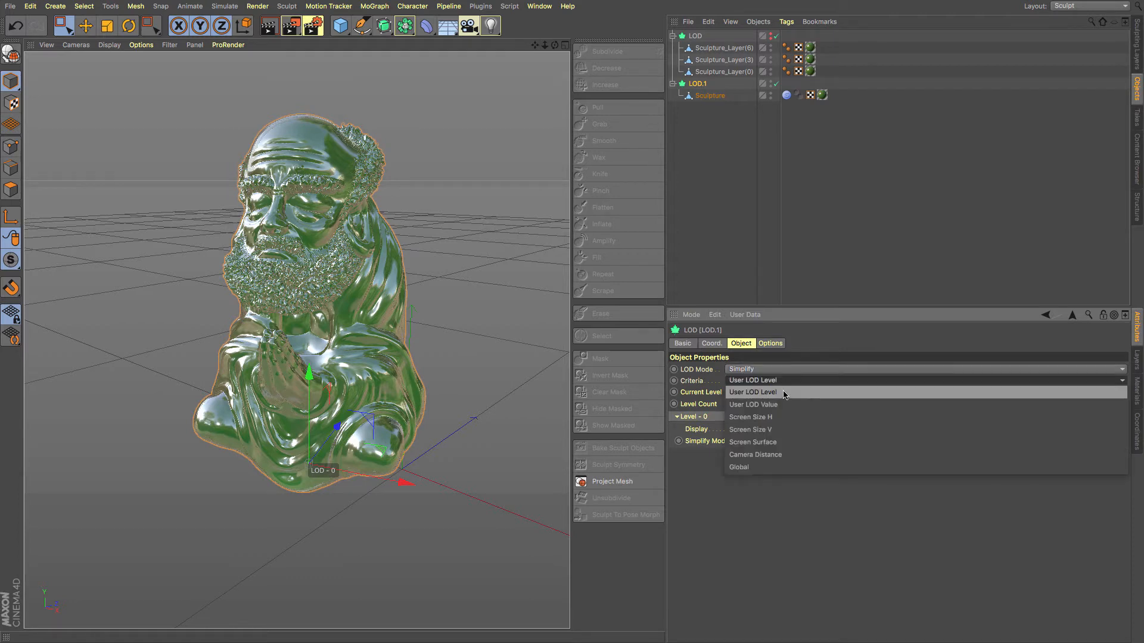
pyautogui.moveTo(784, 455)
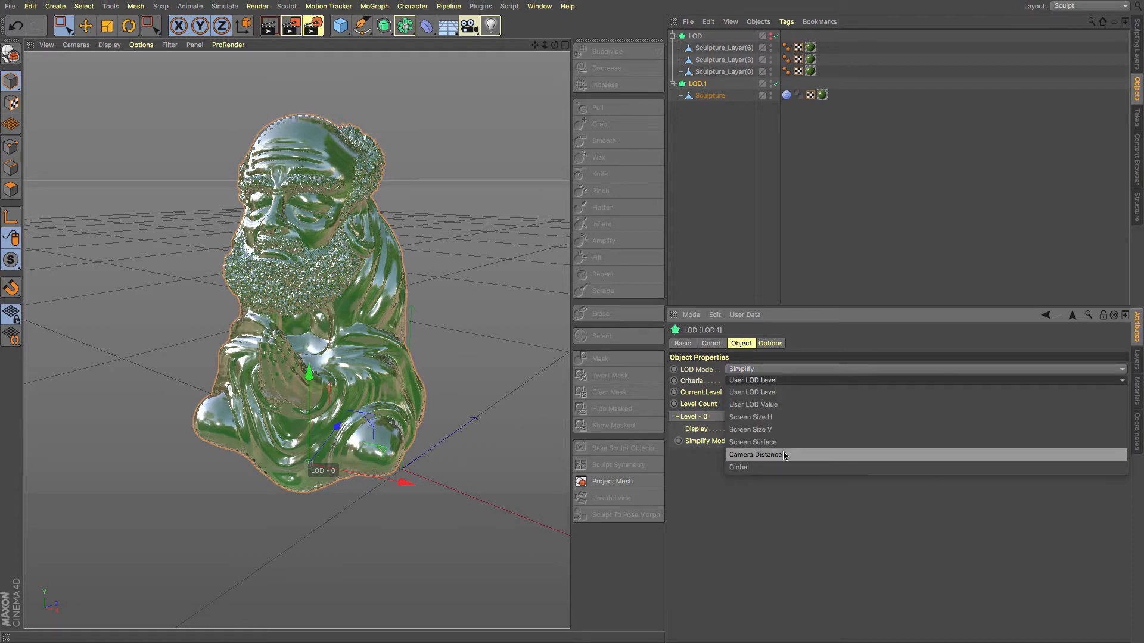
pyautogui.click(754, 455)
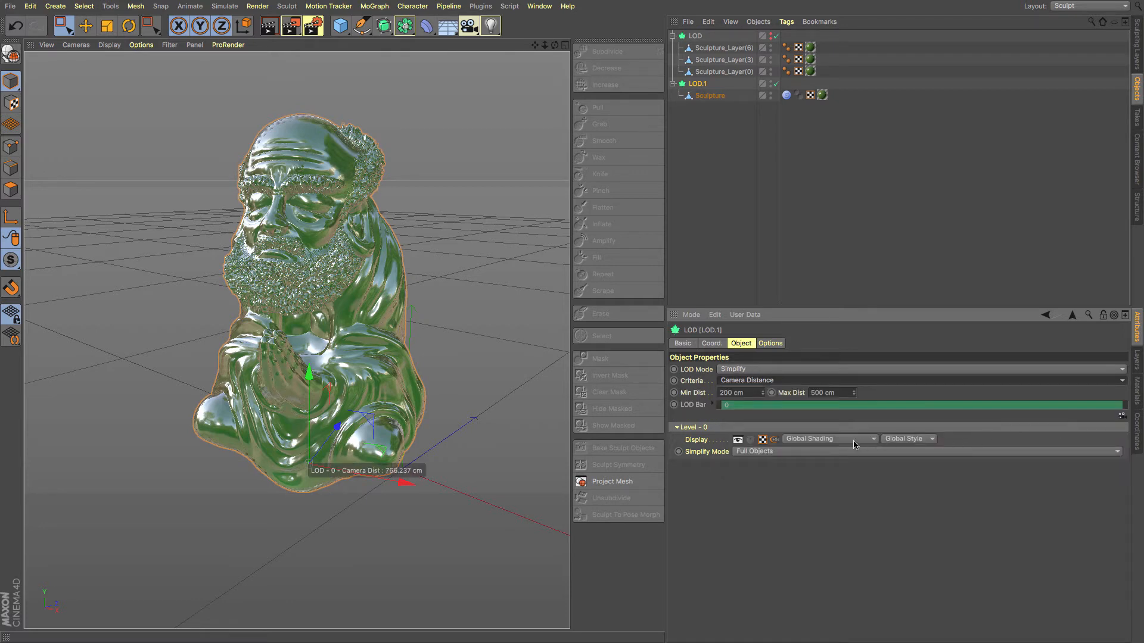
# - Set Level 0's display shading and add further detail levels on the LOD Bar
pyautogui.click(872, 438)
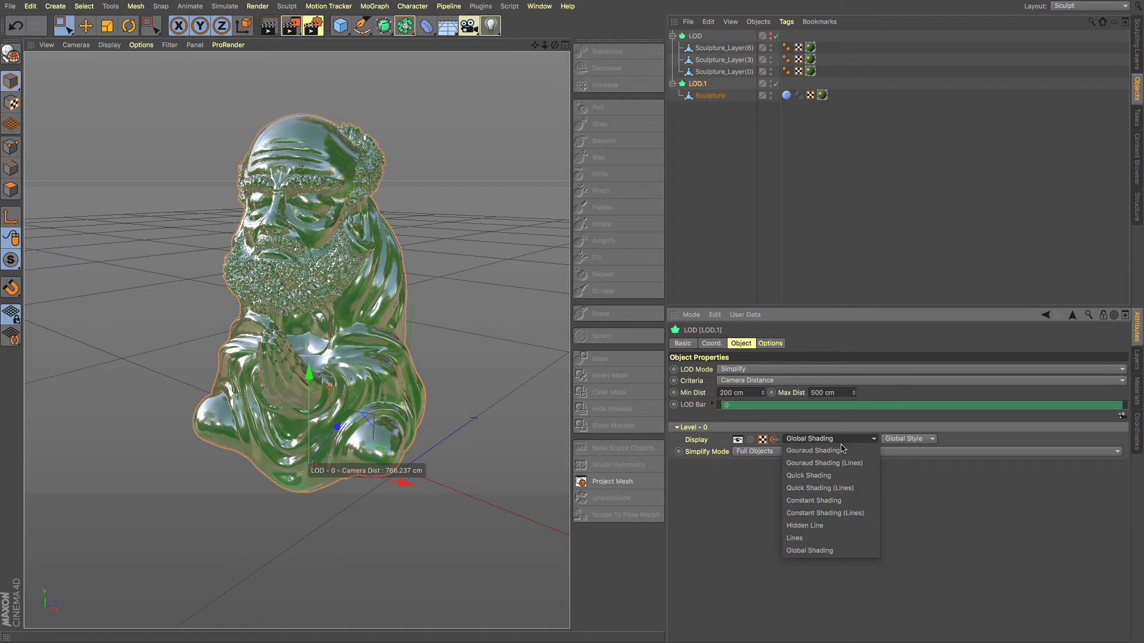
pyautogui.click(812, 501)
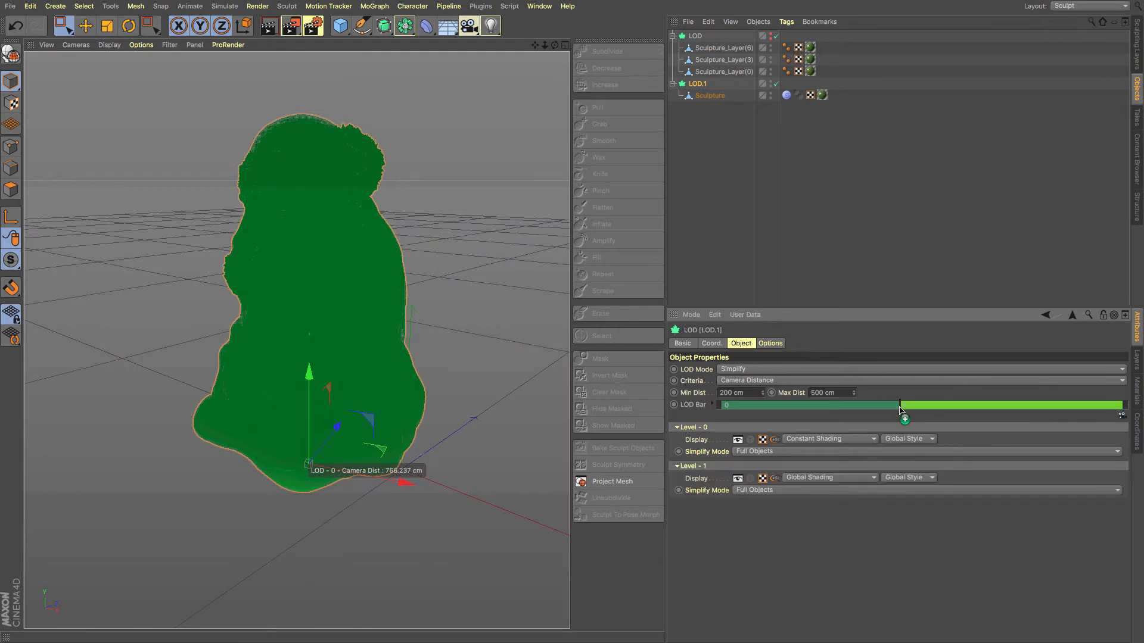
pyautogui.moveTo(898, 405); pyautogui.dragTo(879, 405)
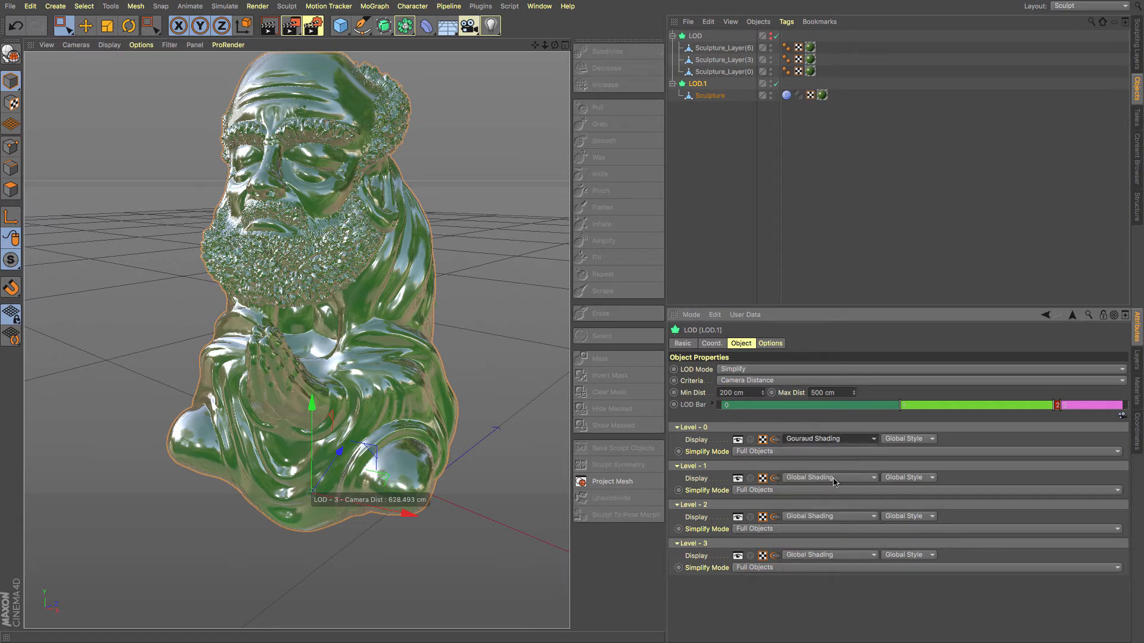
# - Give a farther level simpler shading and set the distance range to 500–2500 cm
pyautogui.click(829, 476)
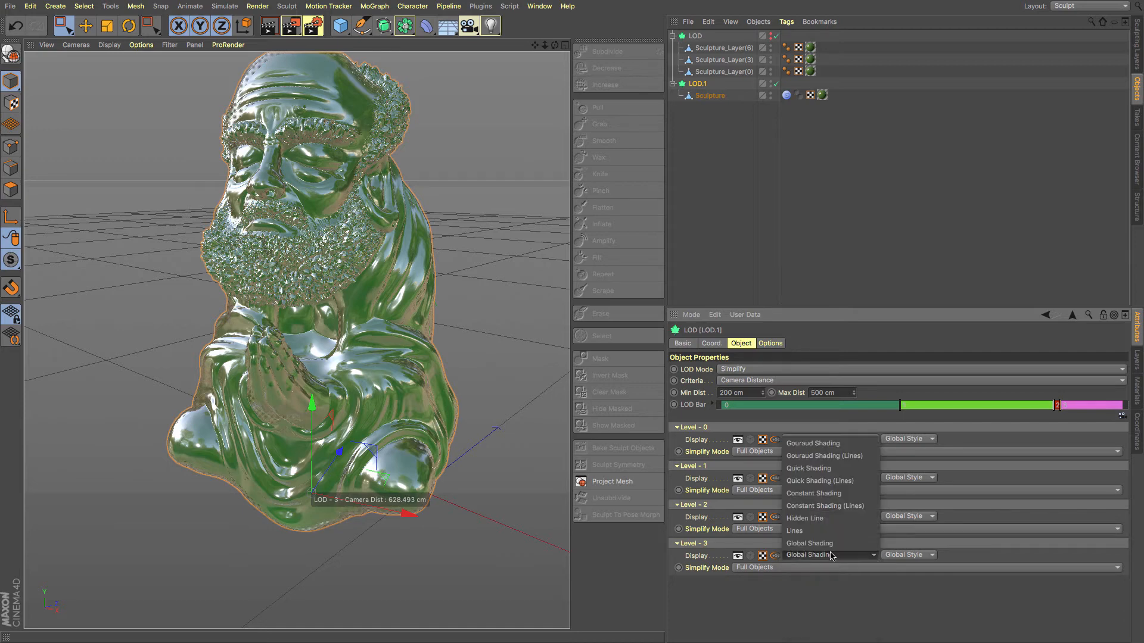
pyautogui.click(809, 543)
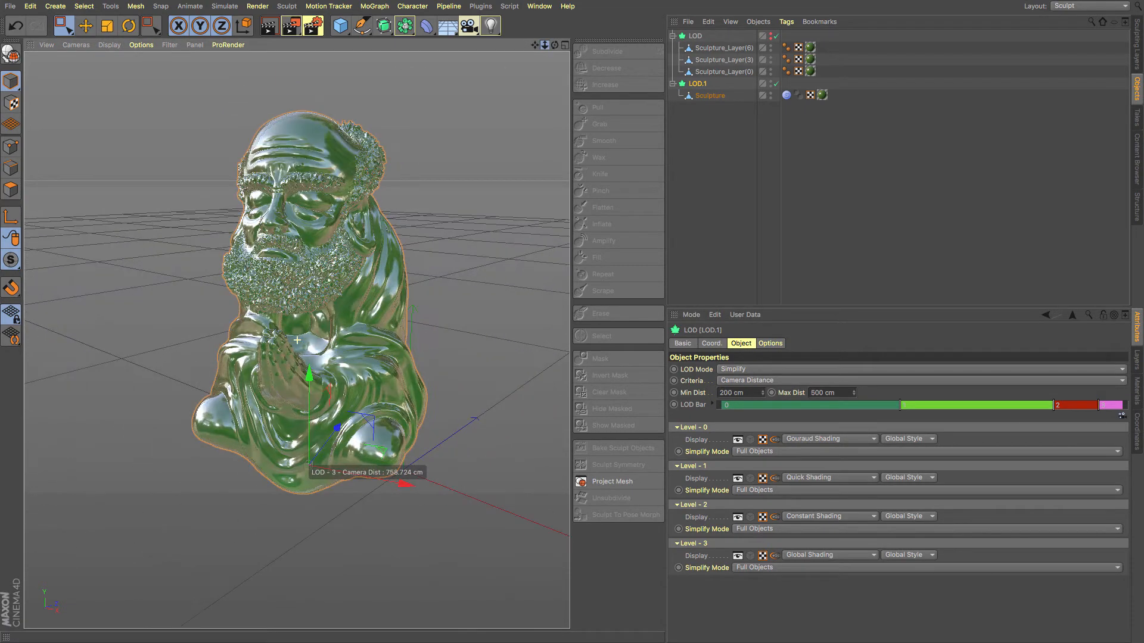
pyautogui.click(735, 393)
pyautogui.write('500')
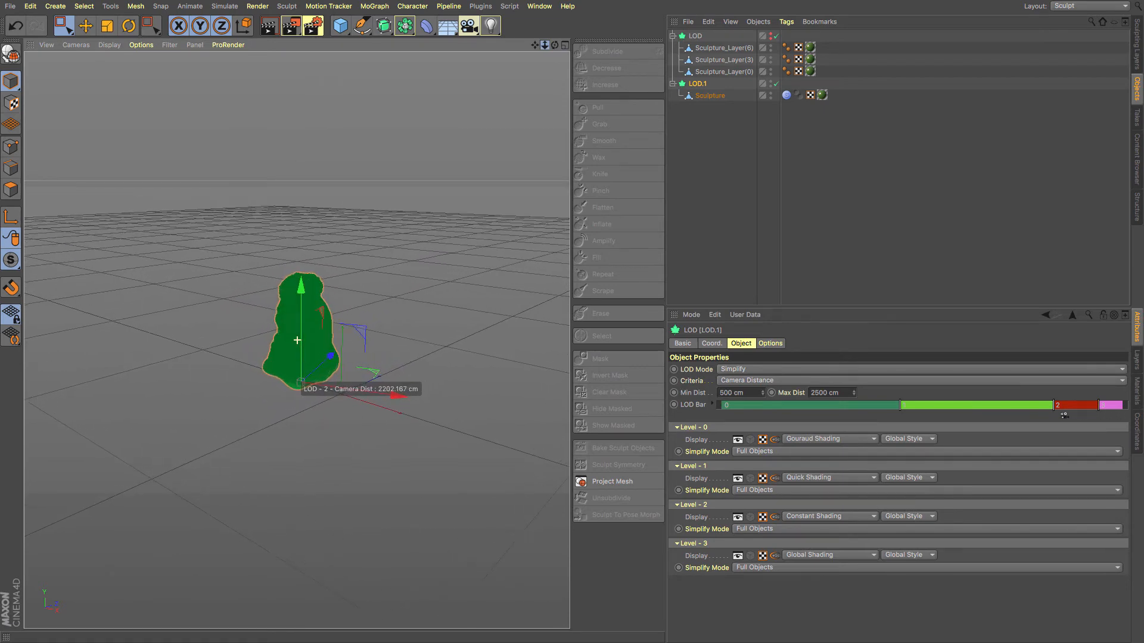
# - Dolly the camera into the Level 1 range and set Level 1 Simplify Mode to Bounding Box
pyautogui.moveTo(1062, 415); pyautogui.dragTo(865, 415)
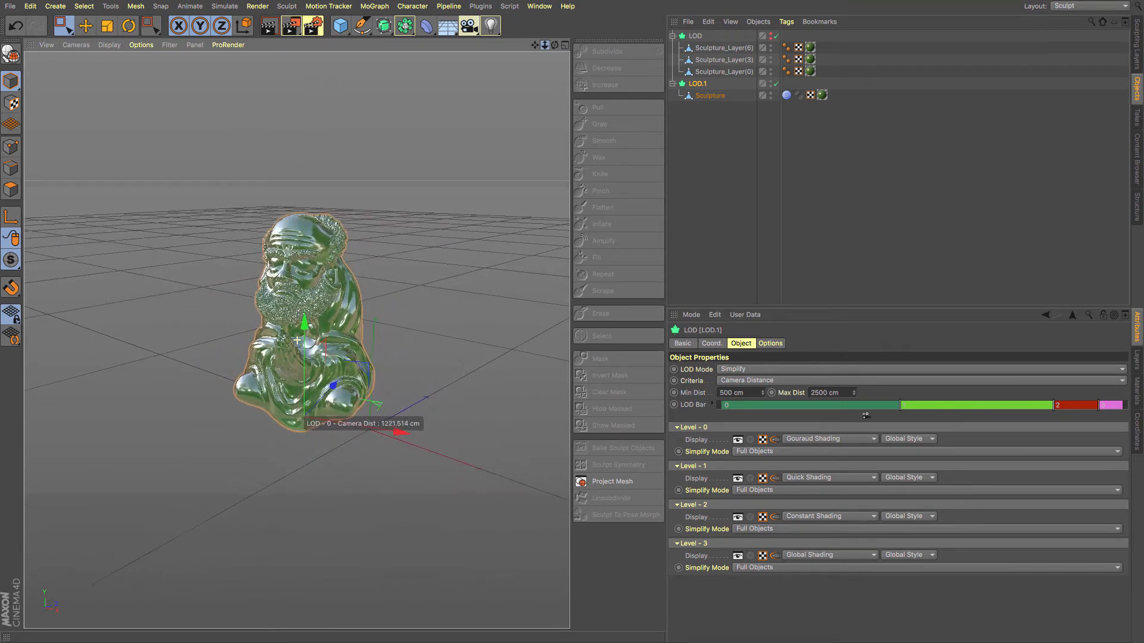
pyautogui.moveTo(866, 414); pyautogui.dragTo(904, 415)
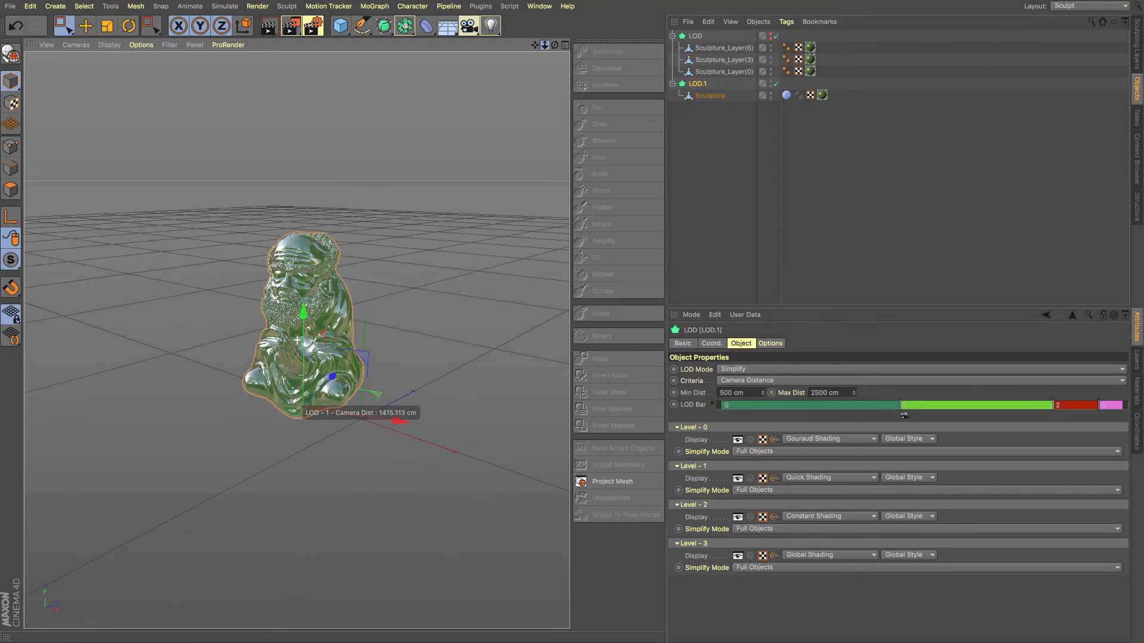
pyautogui.moveTo(870, 475)
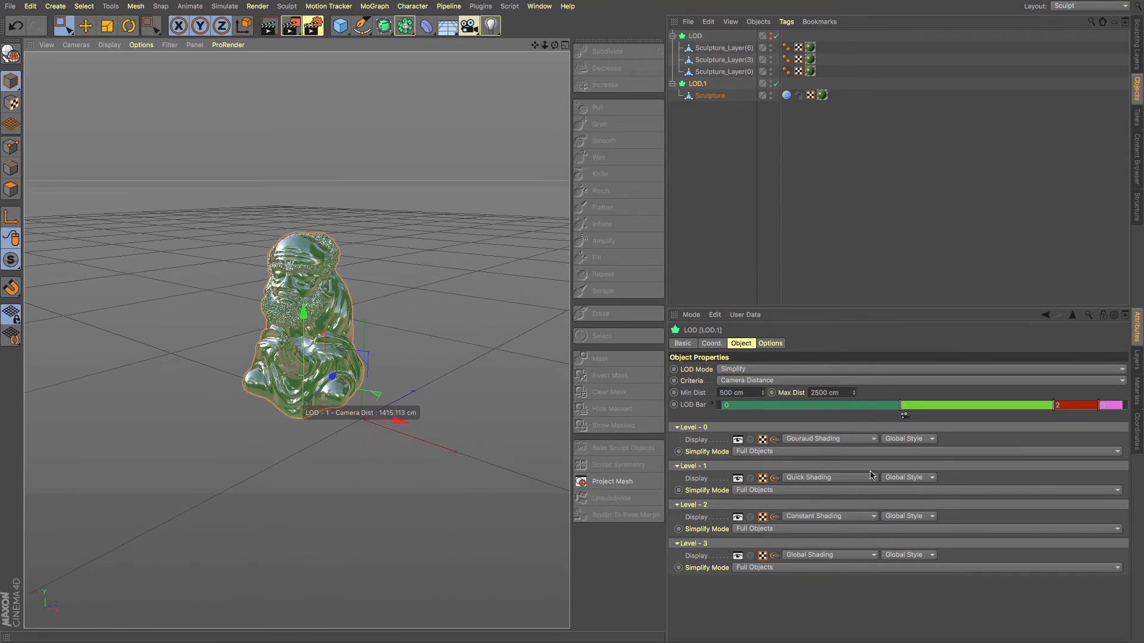
pyautogui.click(826, 476)
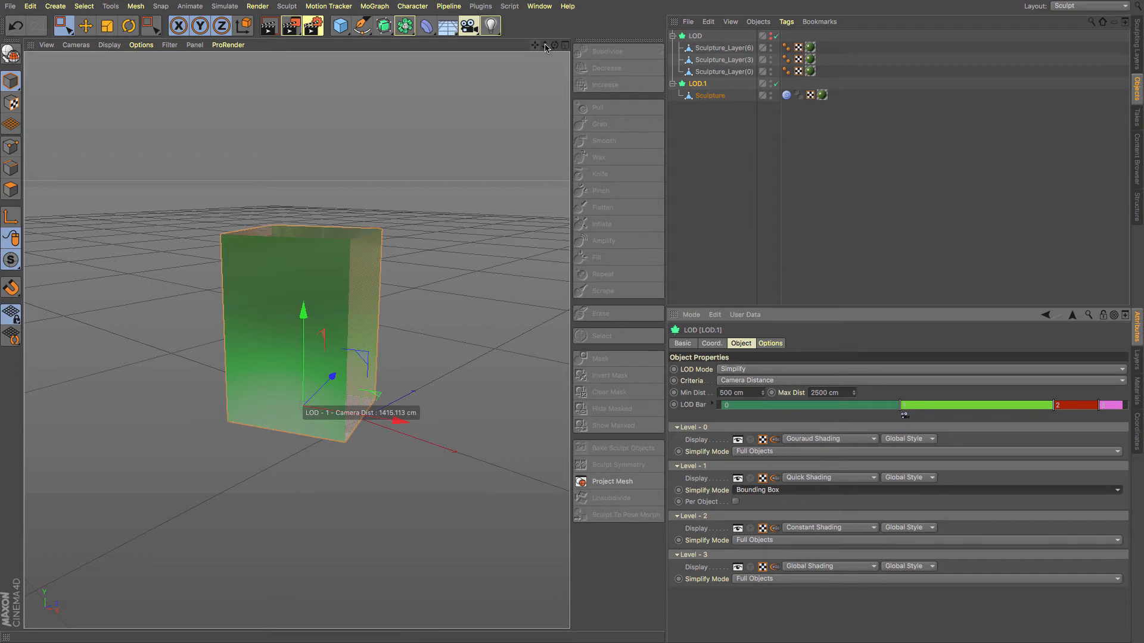
# - Set Level 2 Simplify Mode to Decimated at 1% strength and view the sculpture from far away
pyautogui.click(829, 528)
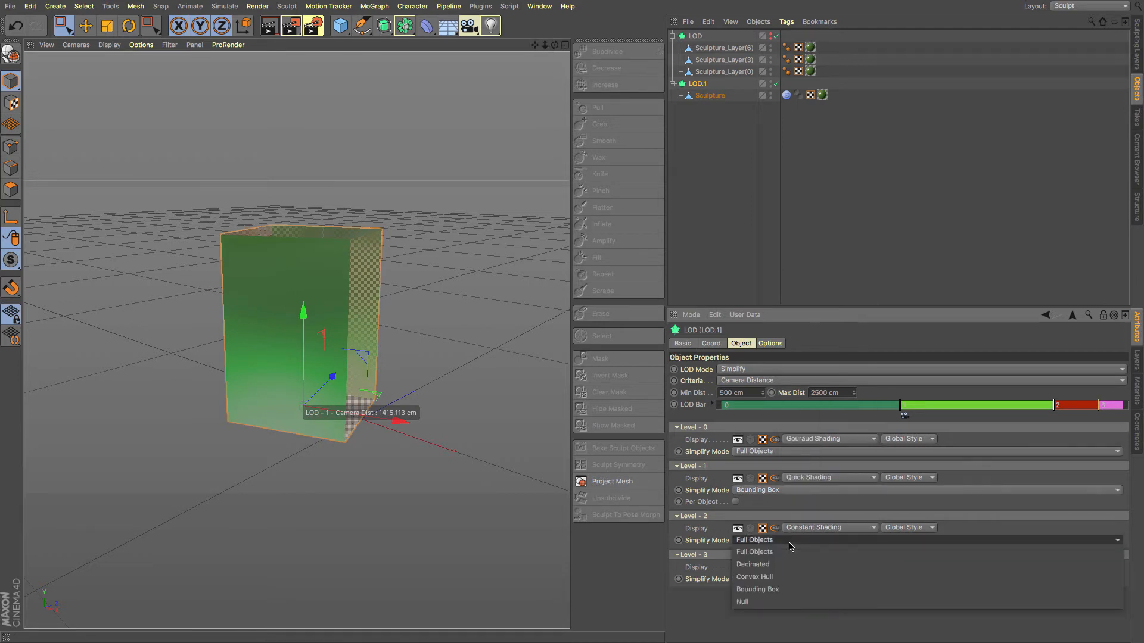
pyautogui.click(753, 565)
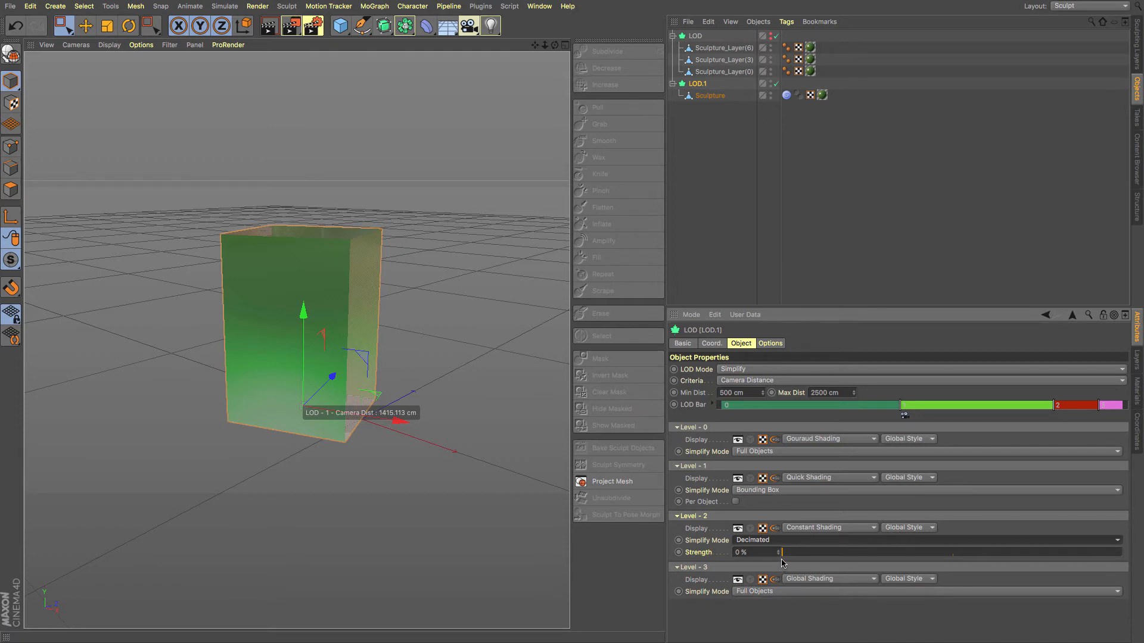
pyautogui.moveTo(784, 557)
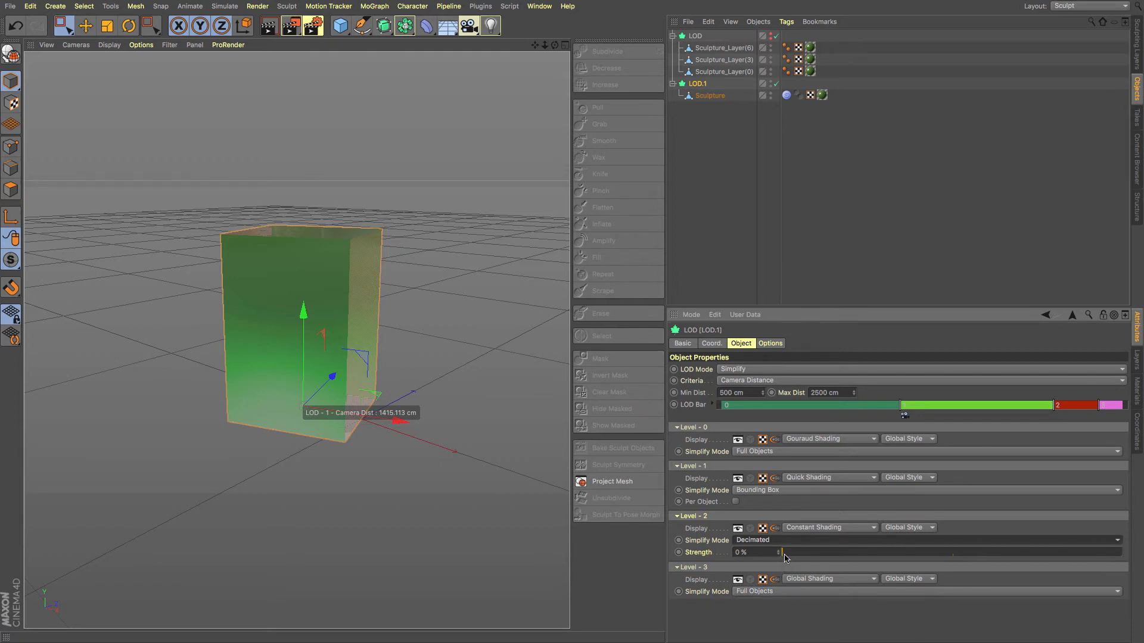
pyautogui.moveTo(780, 552); pyautogui.dragTo(784, 551)
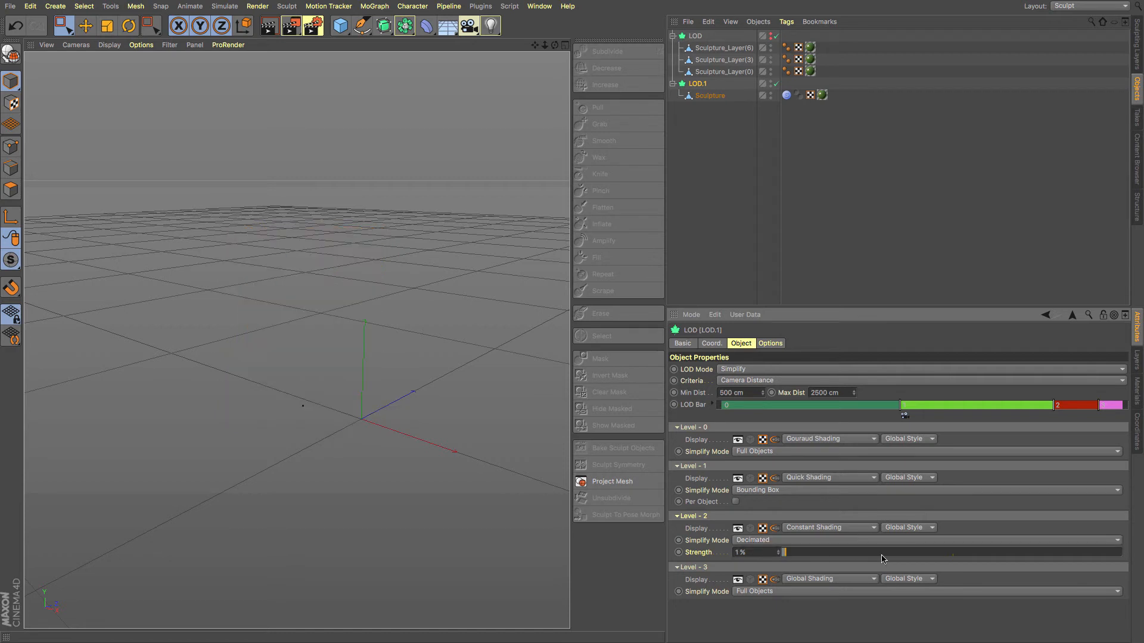
pyautogui.moveTo(784, 552); pyautogui.dragTo(880, 551)
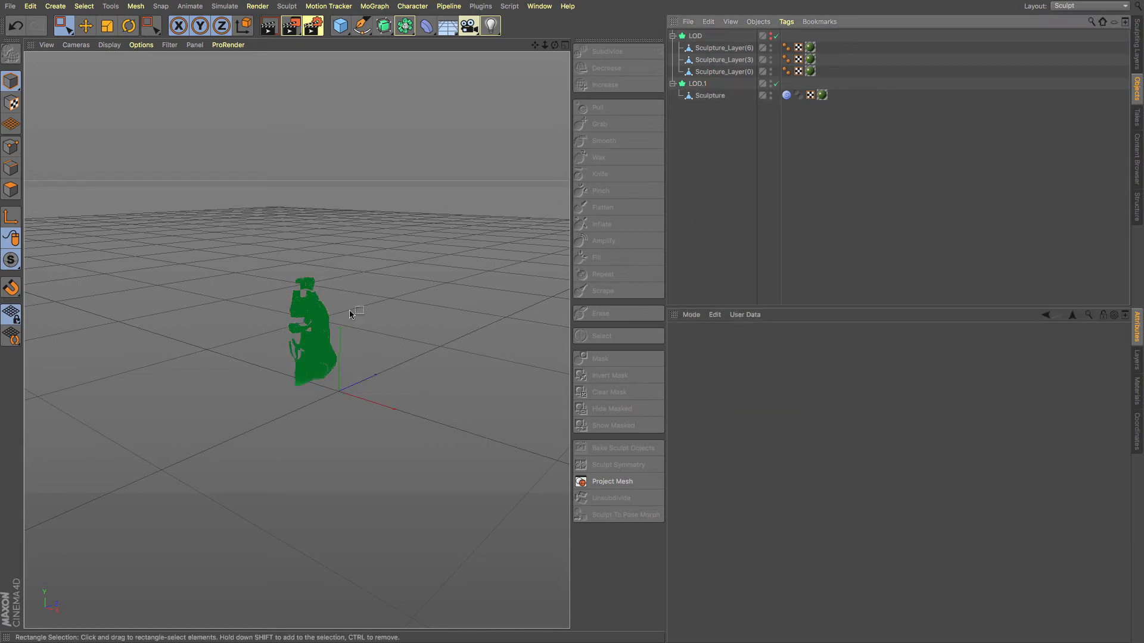
pyautogui.moveTo(441, 310)
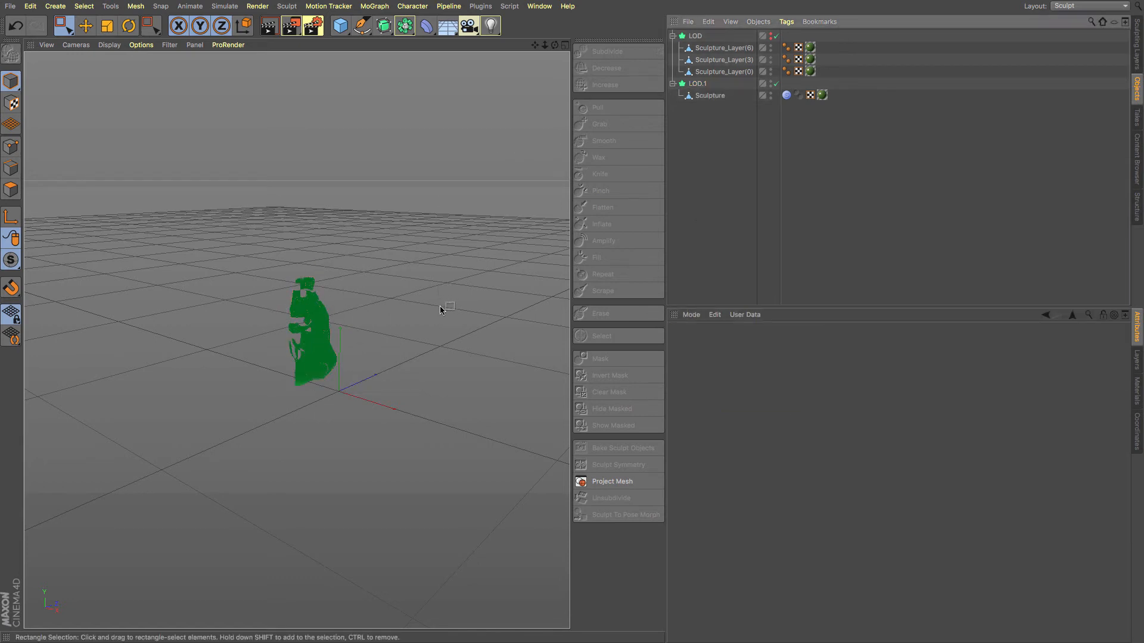
pyautogui.click(695, 83)
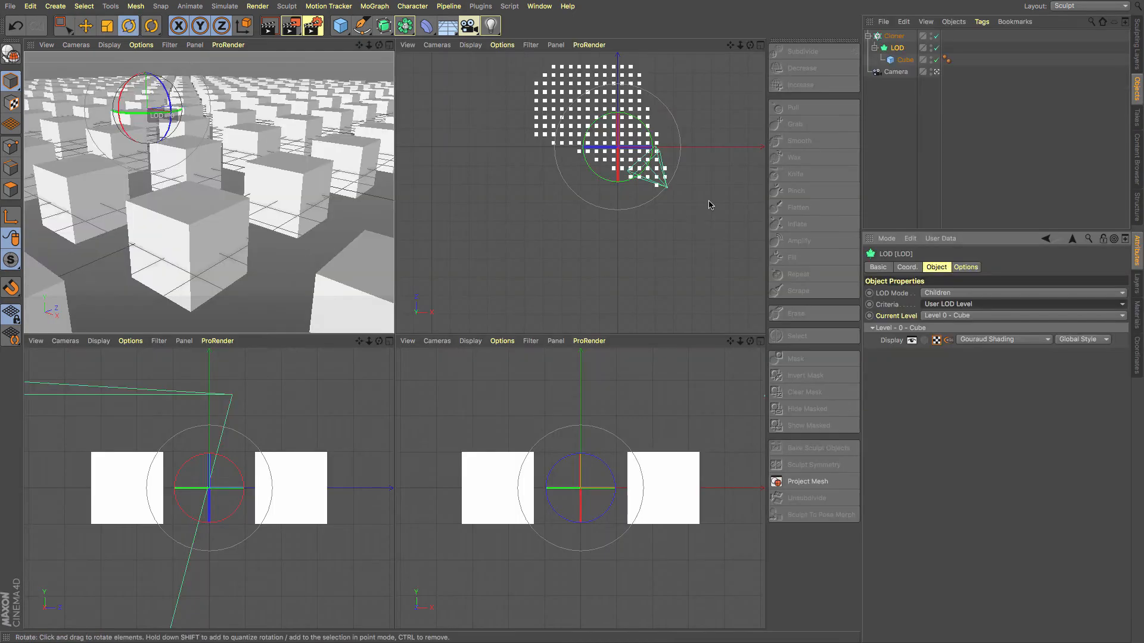
pyautogui.moveTo(512, 181)
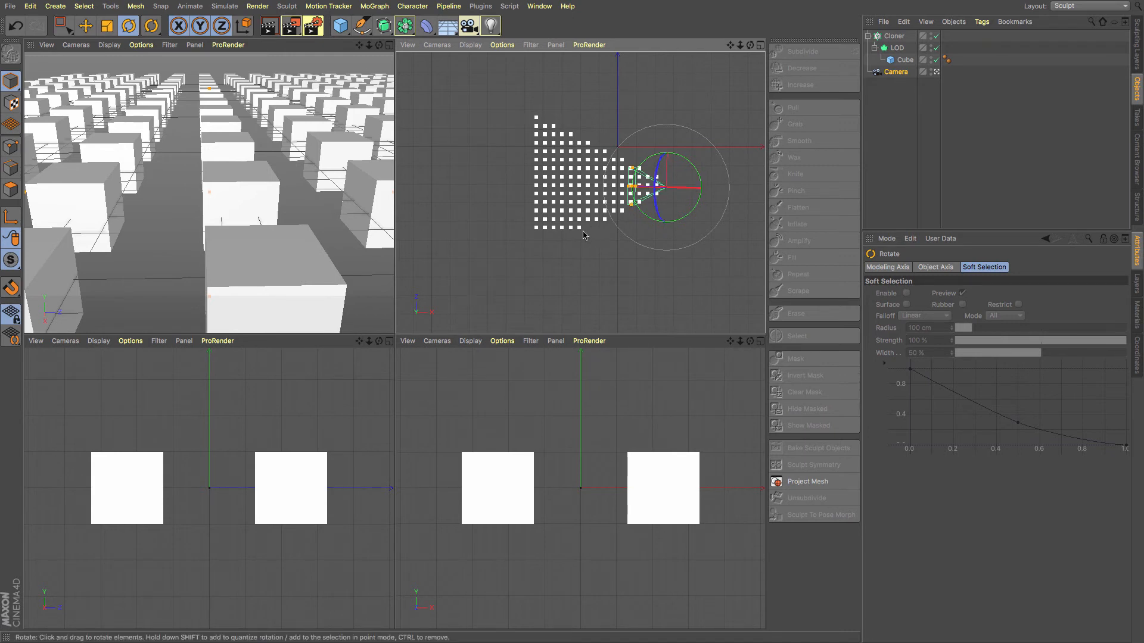
pyautogui.moveTo(753, 176)
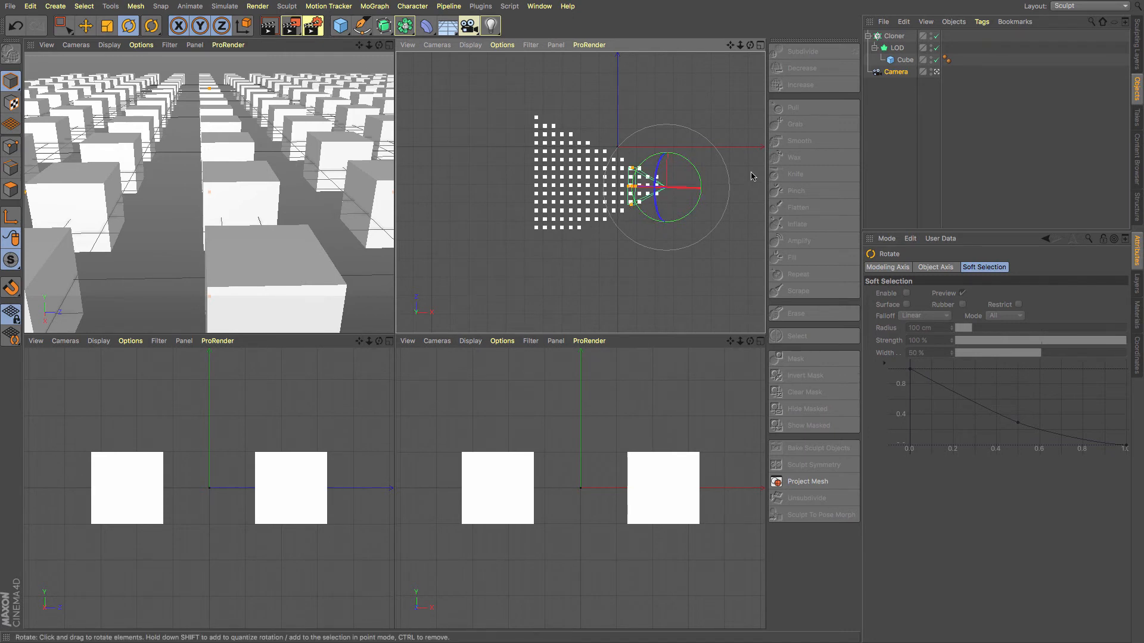
# - Rotate the camera in the top view across the cube grid so only cubes in view display
pyautogui.moveTo(642, 182); pyautogui.dragTo(663, 153)
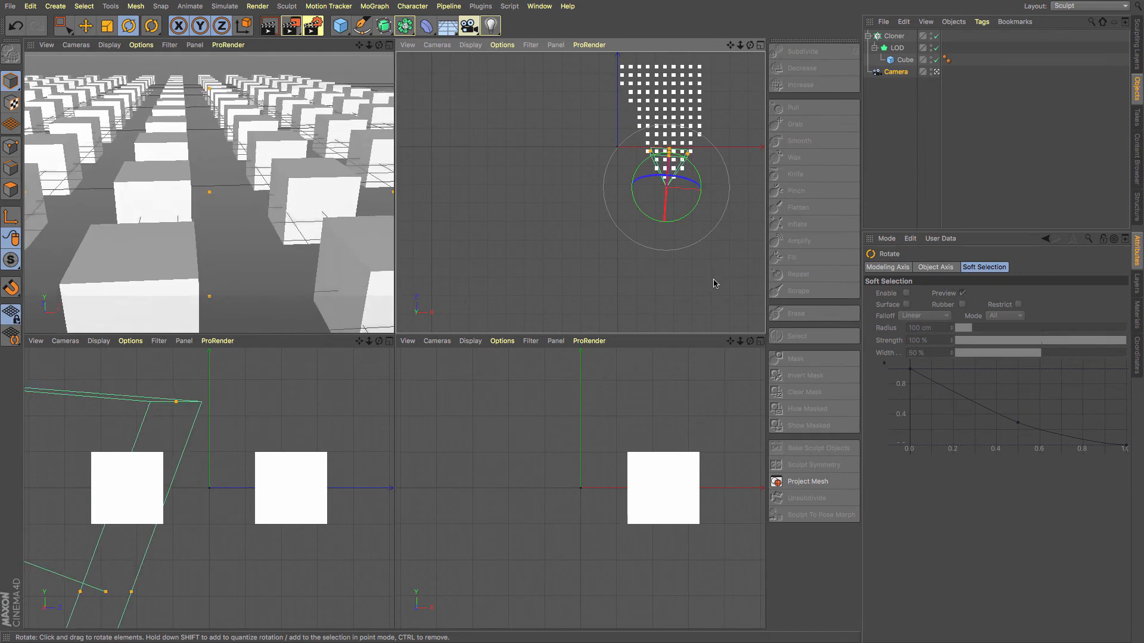
pyautogui.moveTo(649, 154); pyautogui.dragTo(667, 171)
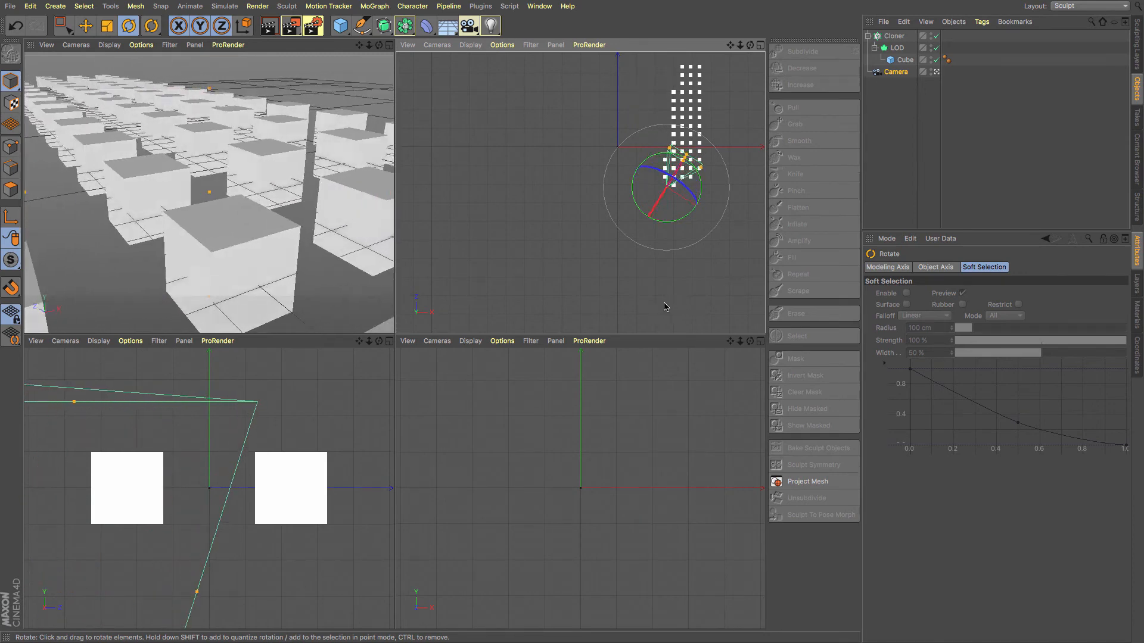
pyautogui.moveTo(690, 168); pyautogui.dragTo(642, 168)
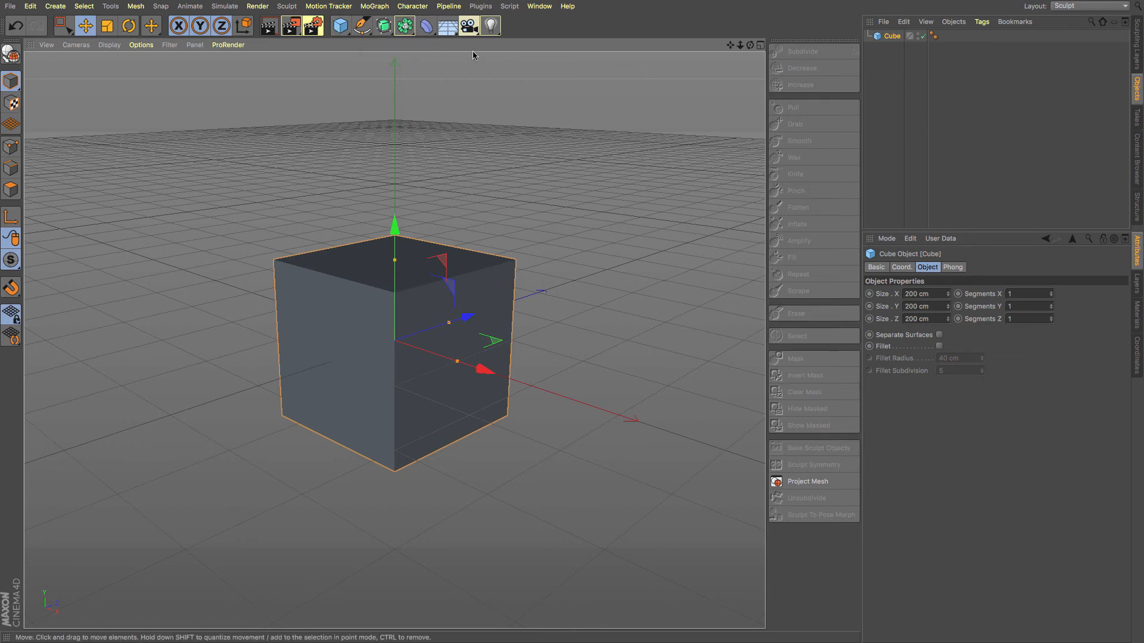
# - Wrap the cube in a new LOD object and enable Use Camera Clip in its Options
pyautogui.click(405, 27)
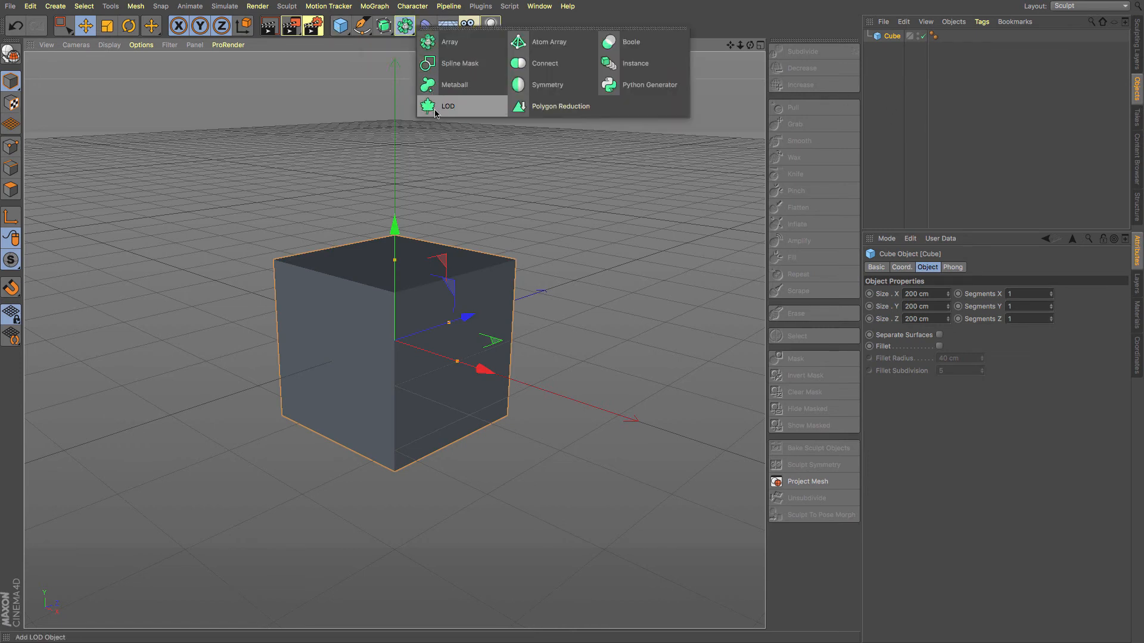
pyautogui.click(448, 106)
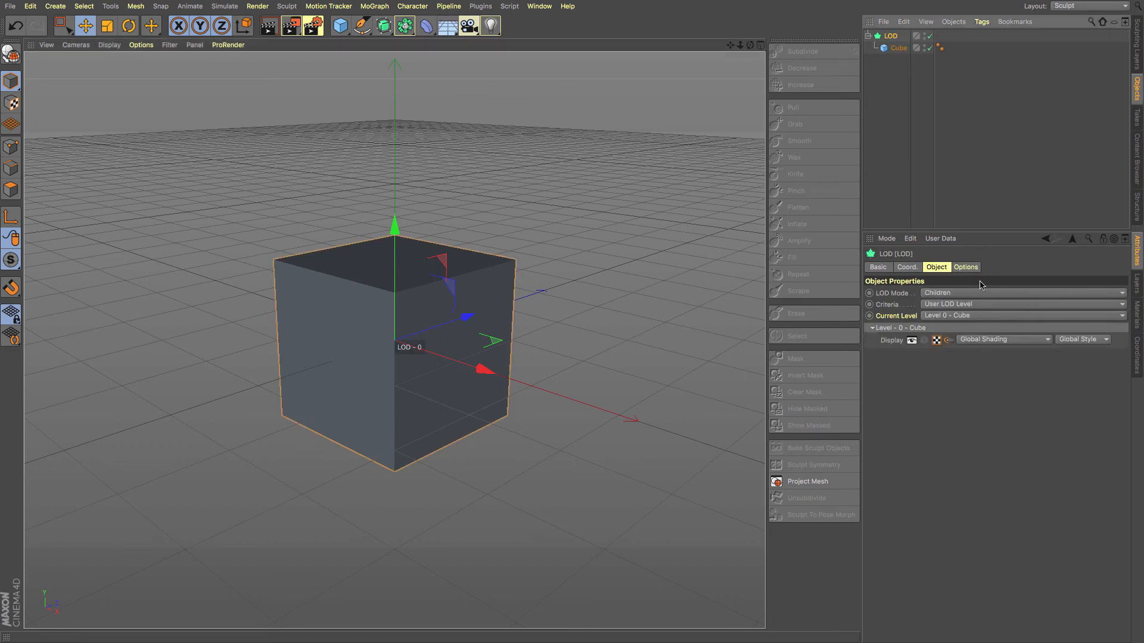
pyautogui.click(965, 267)
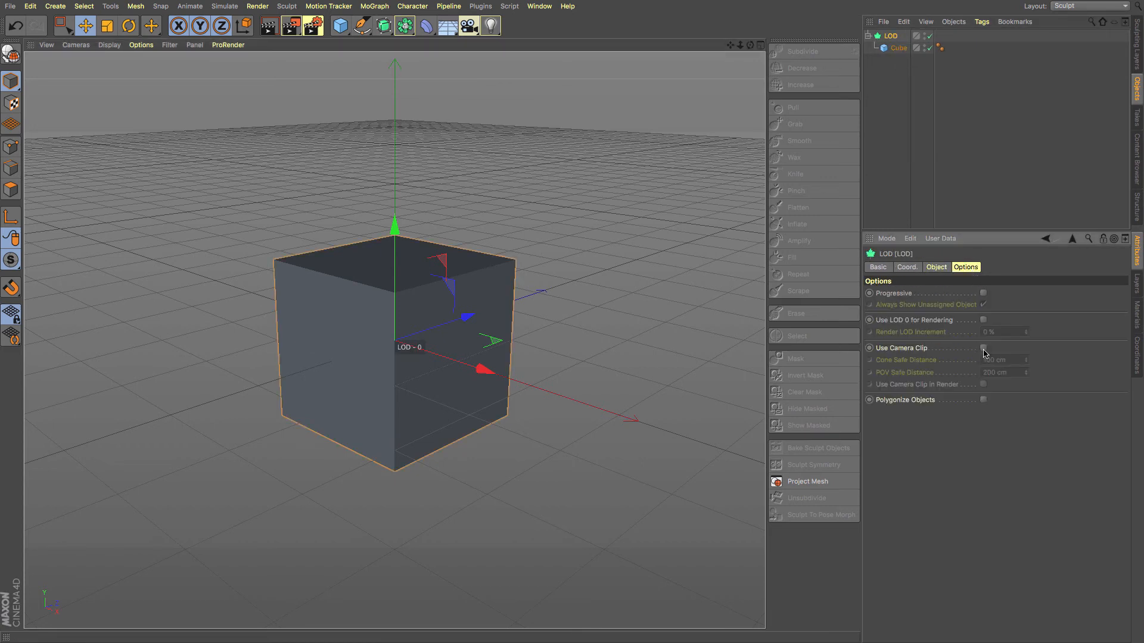
pyautogui.click(983, 348)
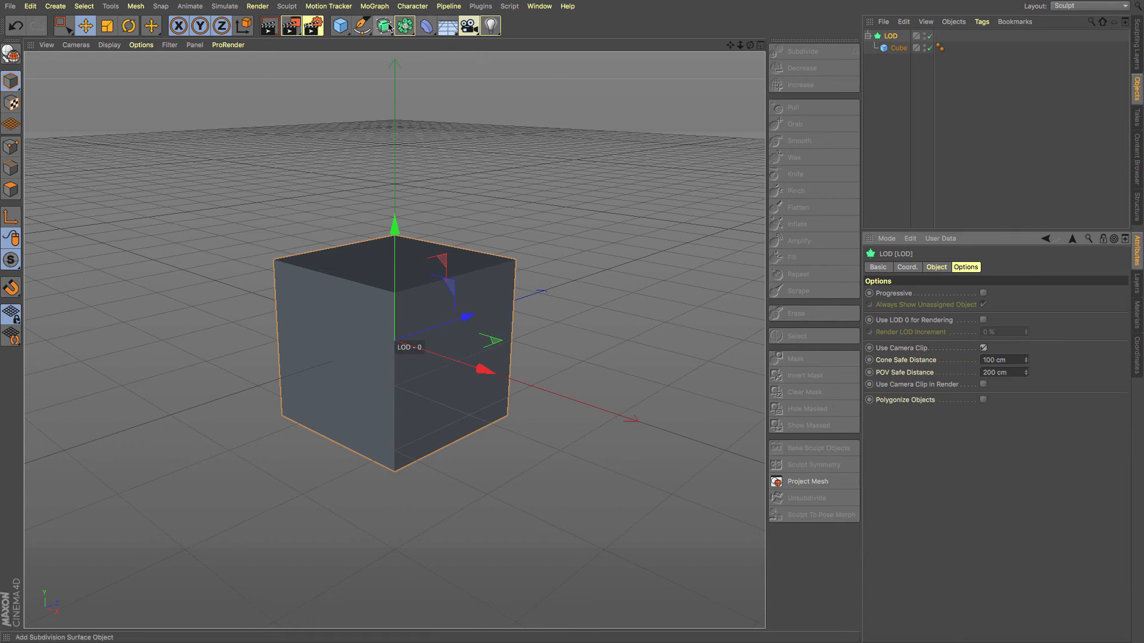
pyautogui.click(373, 6)
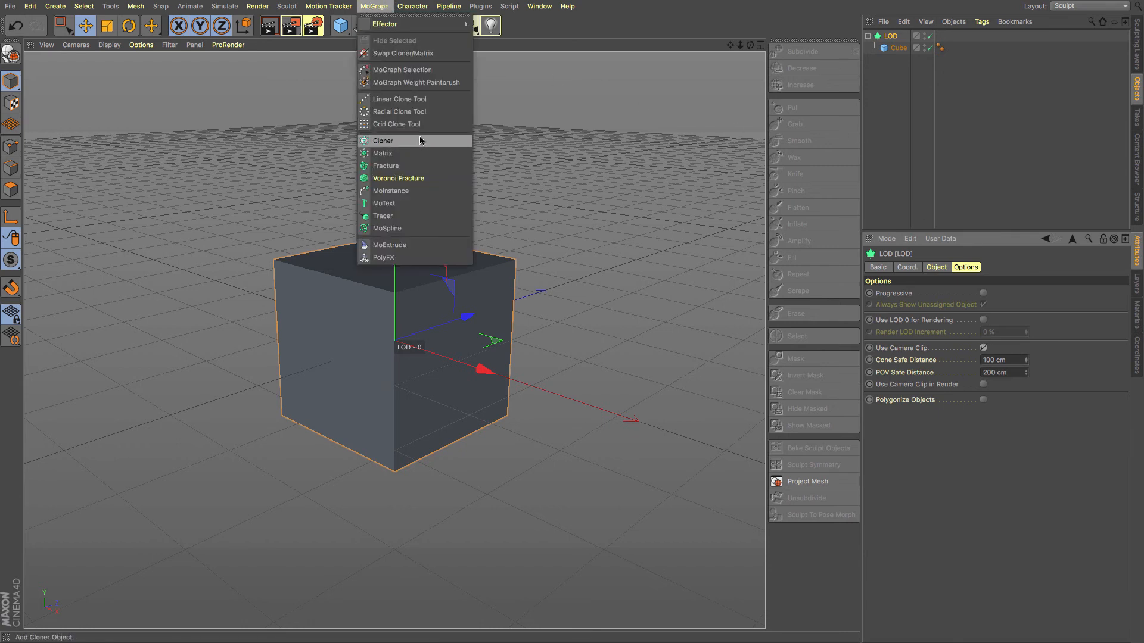
# - Add a Cloner, nest the LOD under it and set Grid Array mode, count 10/1/10, size 2000 cm
pyautogui.click(384, 140)
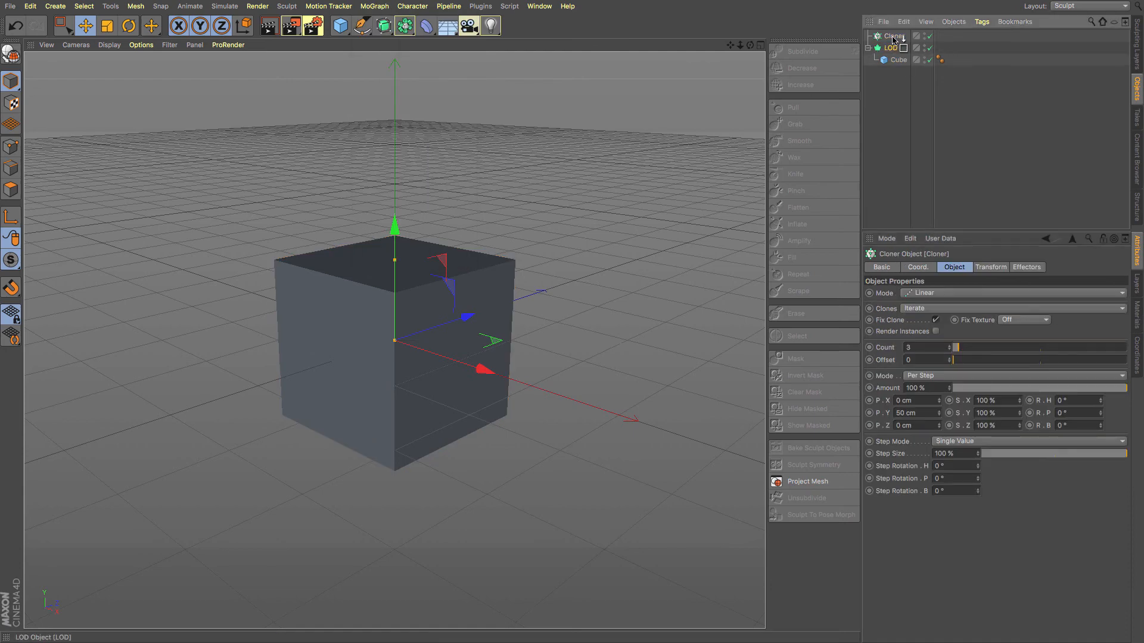
pyautogui.click(886, 47)
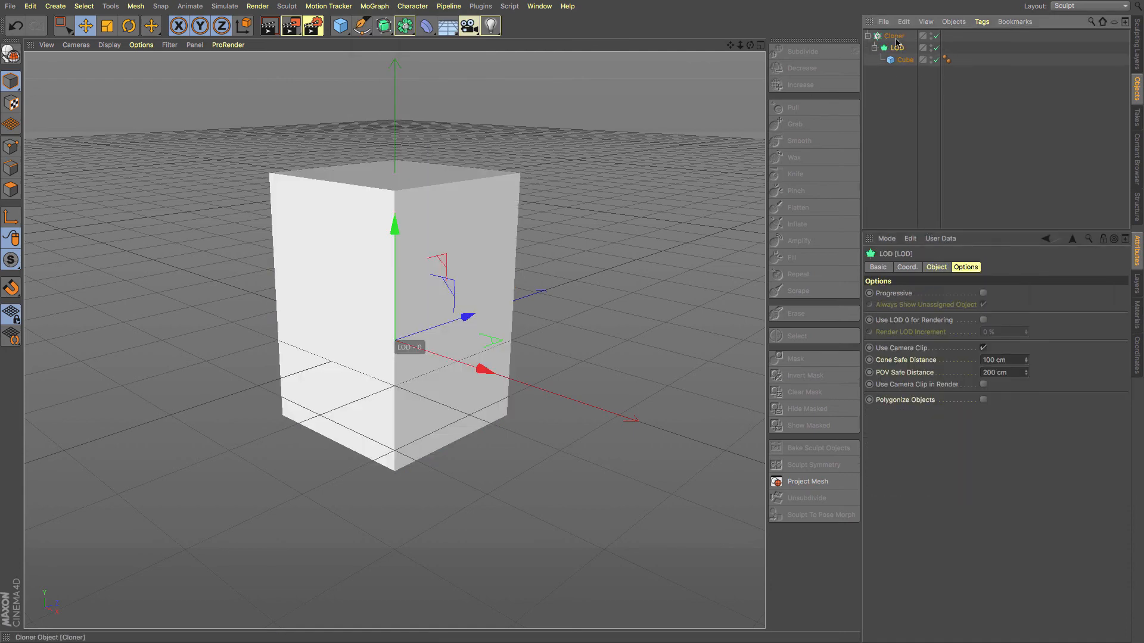
pyautogui.click(894, 35)
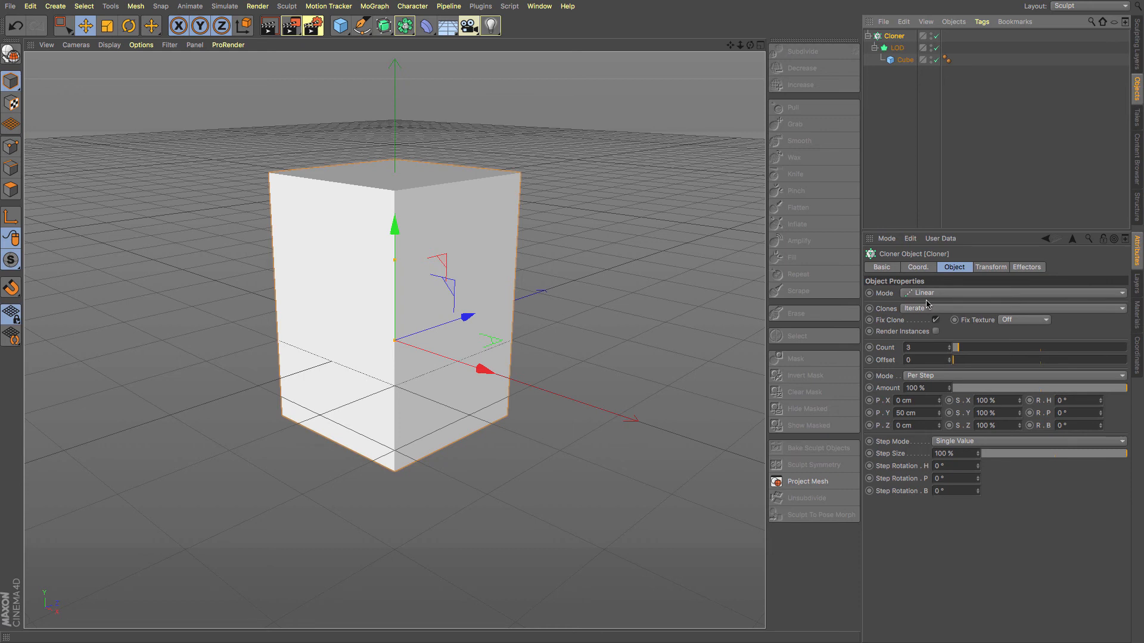
pyautogui.click(1014, 293)
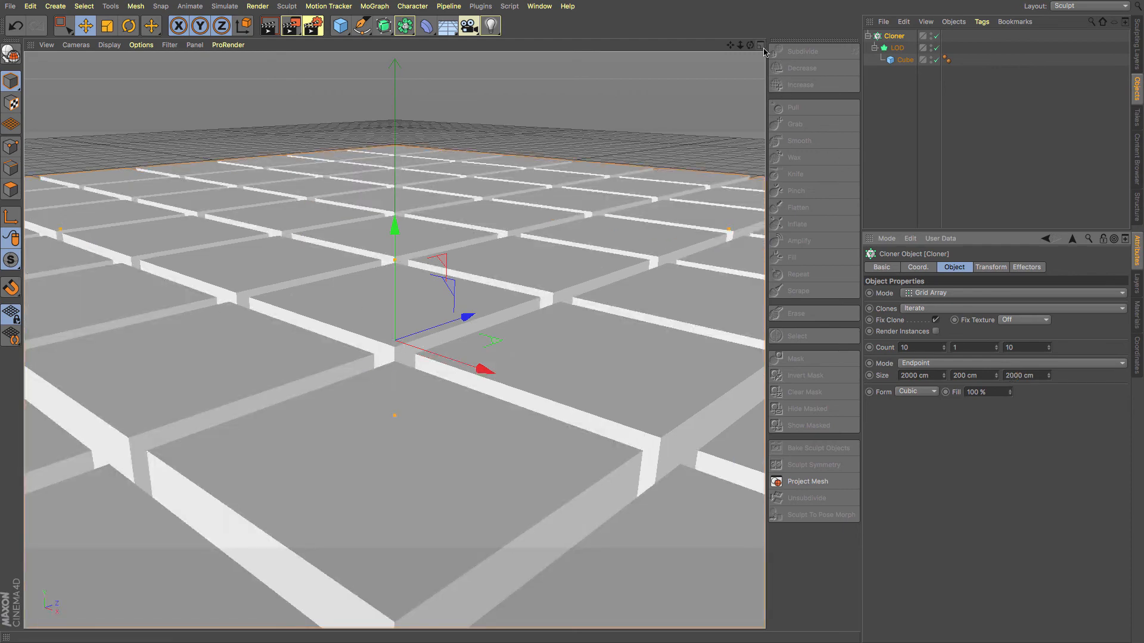
# - Switch to the four-view layout and add a new camera above the Cloner, ready to rotate
pyautogui.click(757, 46)
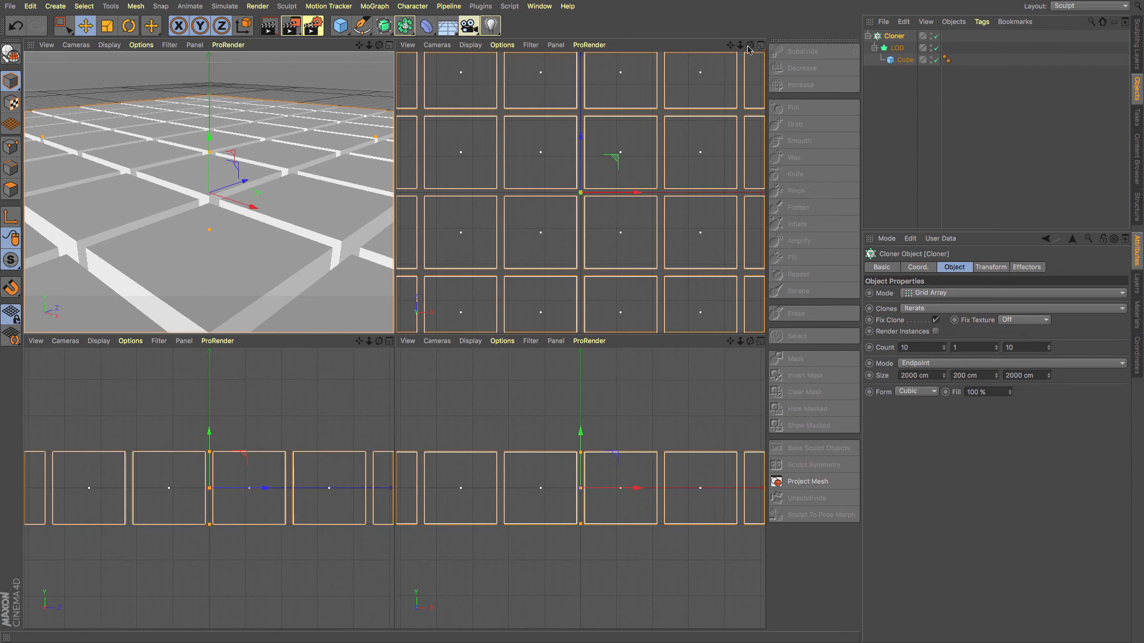
pyautogui.moveTo(466, 26)
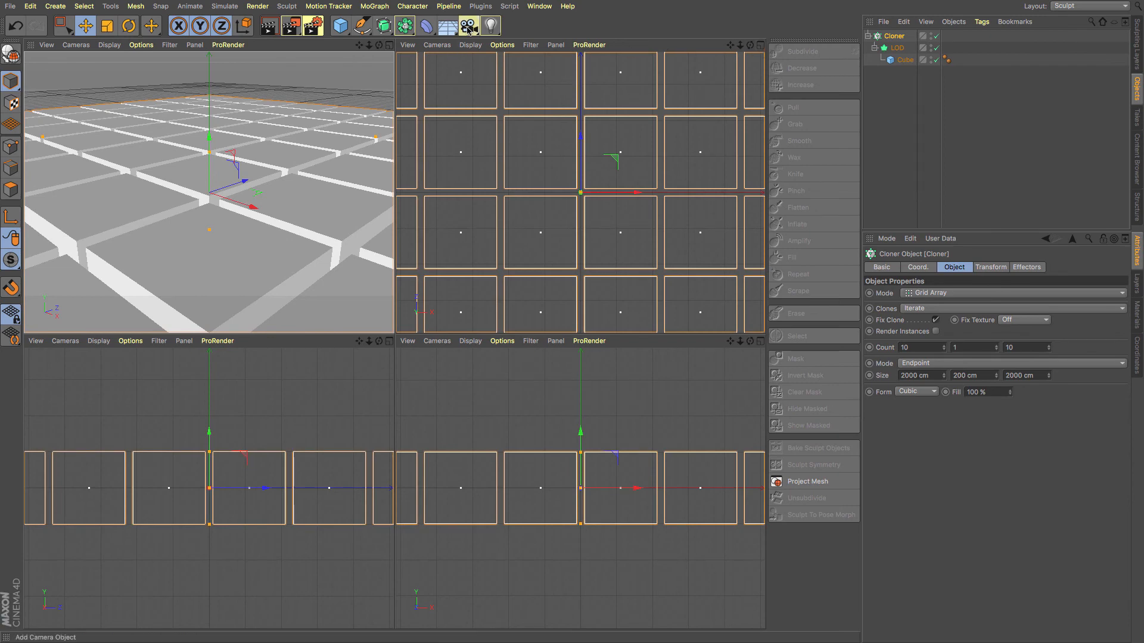
pyautogui.click(467, 26)
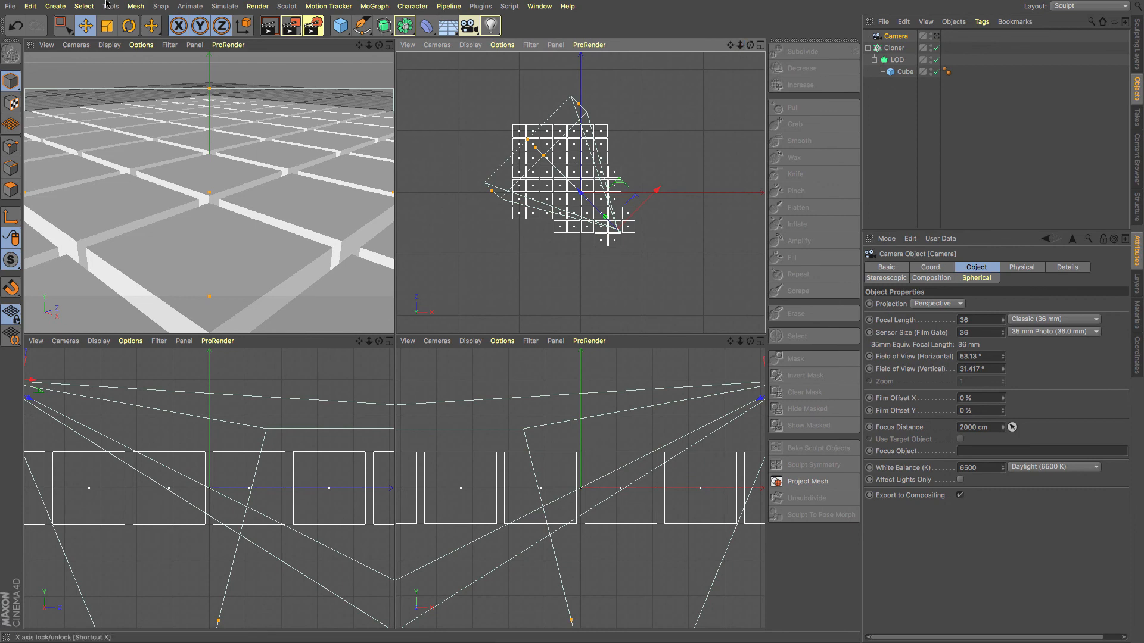
pyautogui.click(128, 28)
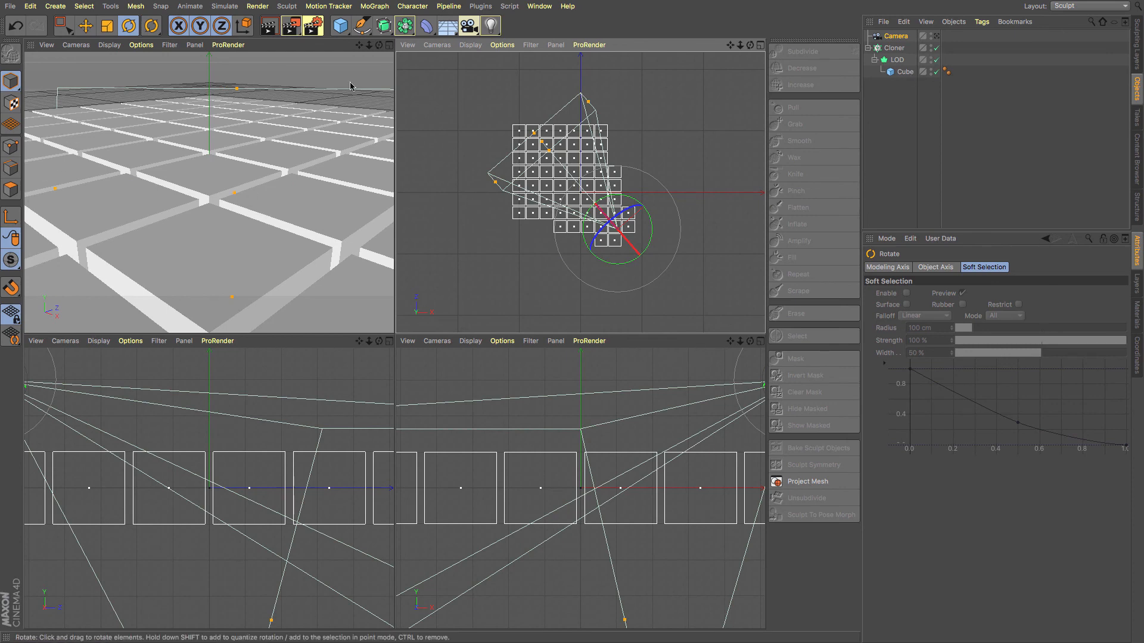
pyautogui.moveTo(333, 130)
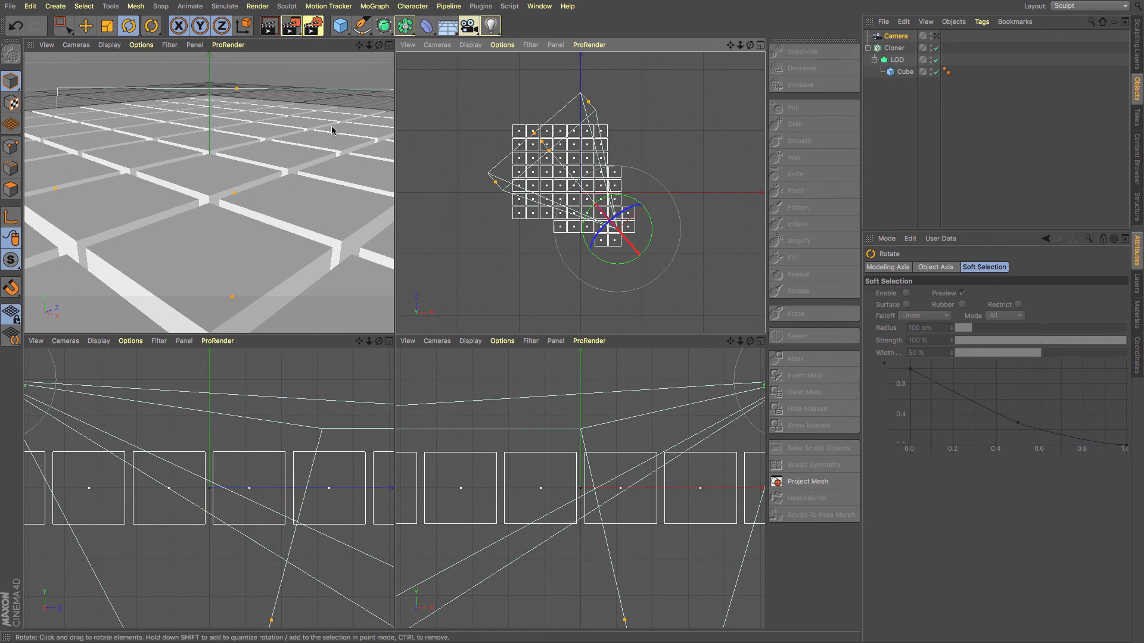